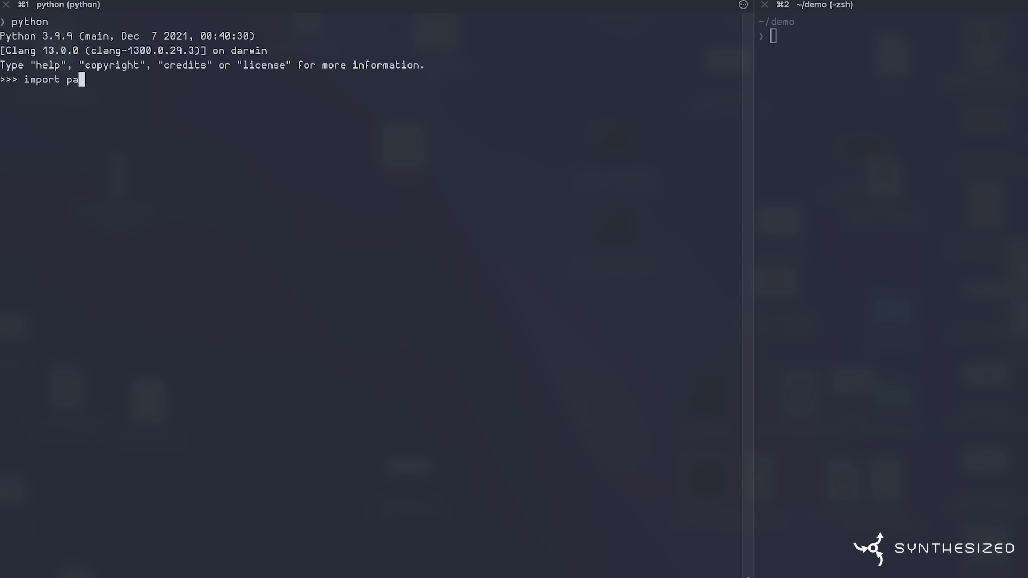
# - Import pandas and load fraud.csv into df, showing the 21000-row, 8-column table
pyautogui.write('ndas as pd')
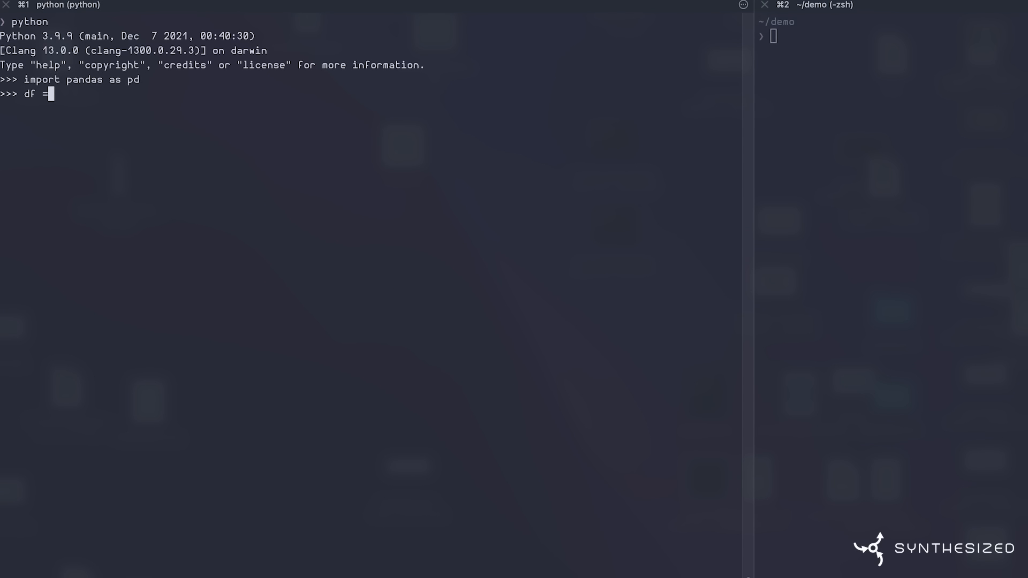
pyautogui.write('pd.read_csv("')
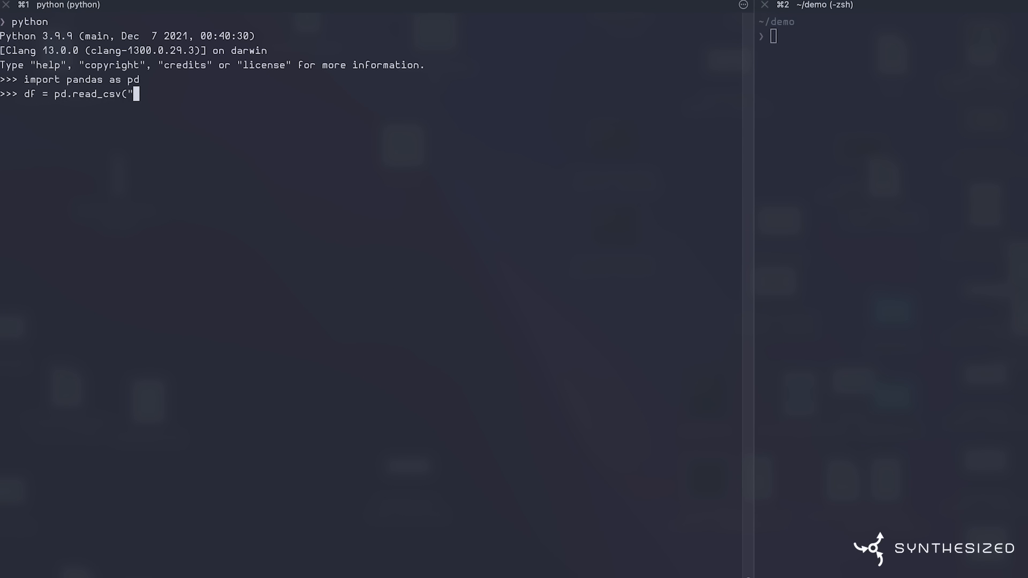
pyautogui.write('fraud.csv")')
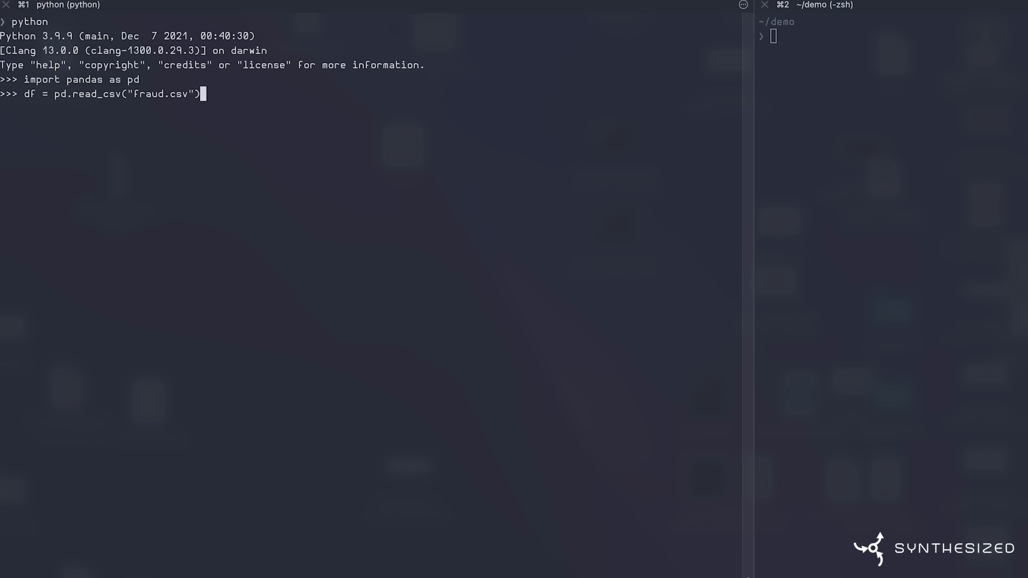
pyautogui.press('Return')
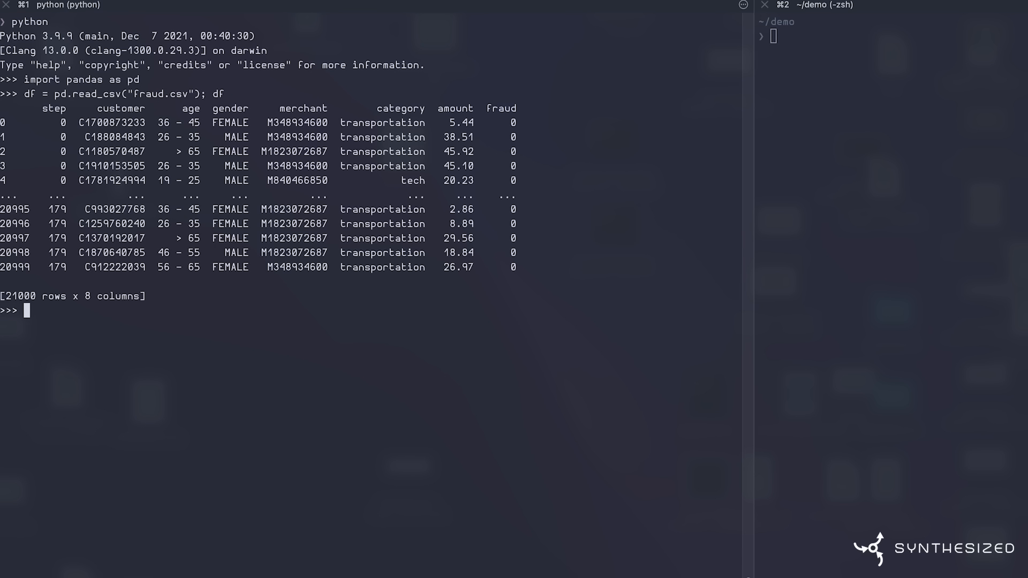
# - Import synthesized.insight.metrics modelling_metrics as m
pyautogui.write('from s')
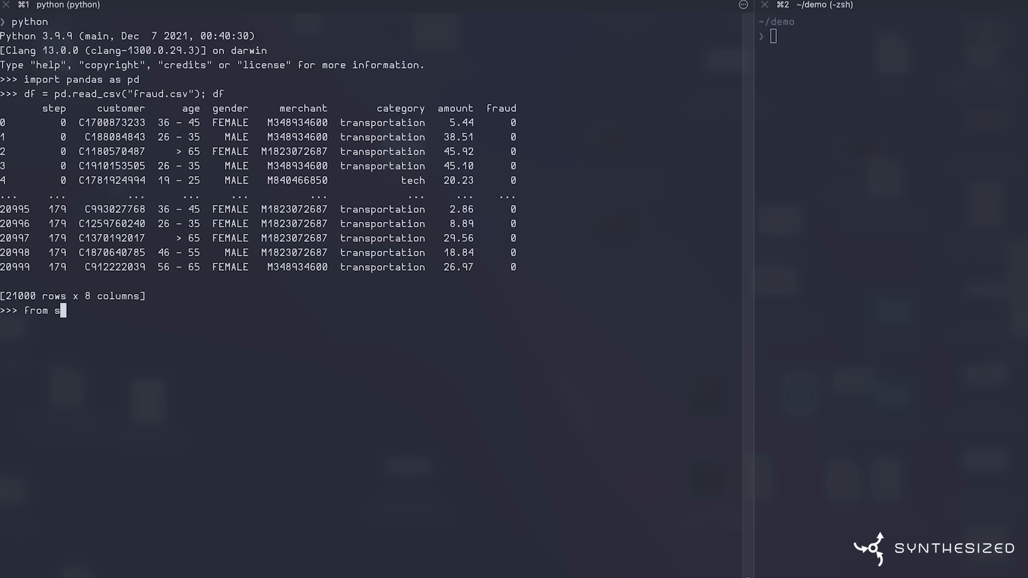
pyautogui.write('ynthesized.insight')
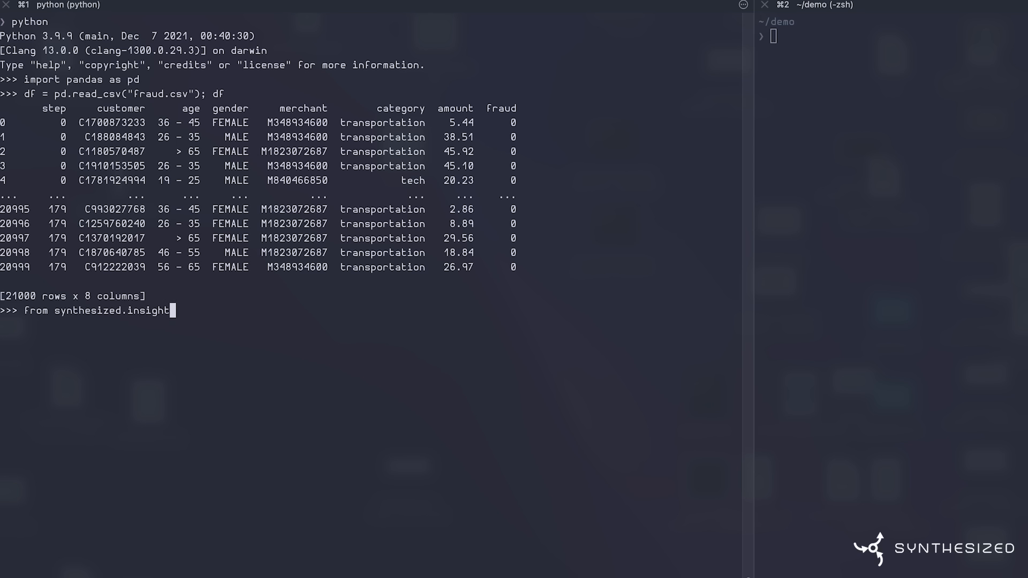
pyautogui.write('.metri')
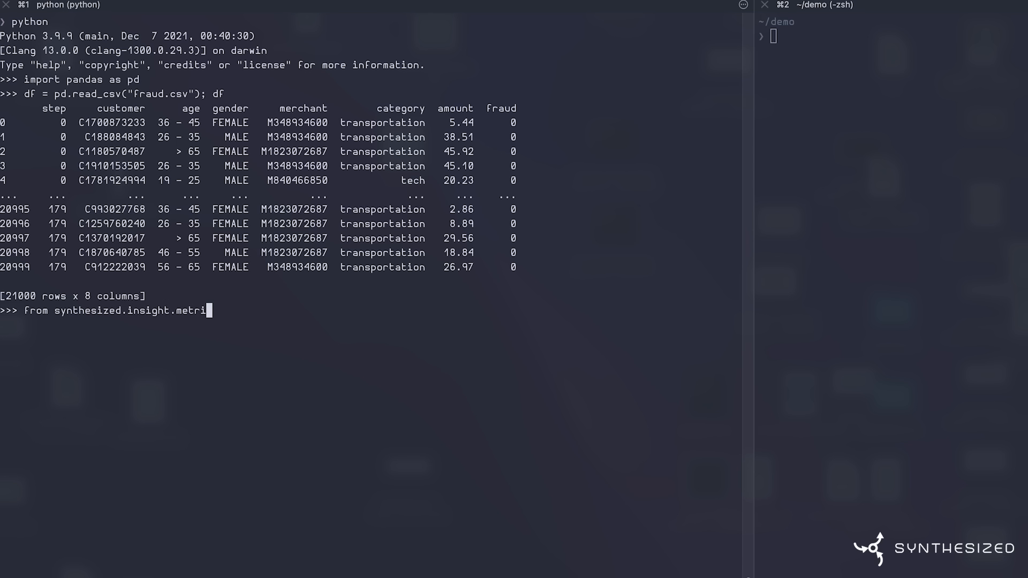
pyautogui.write('cs import modelling_')
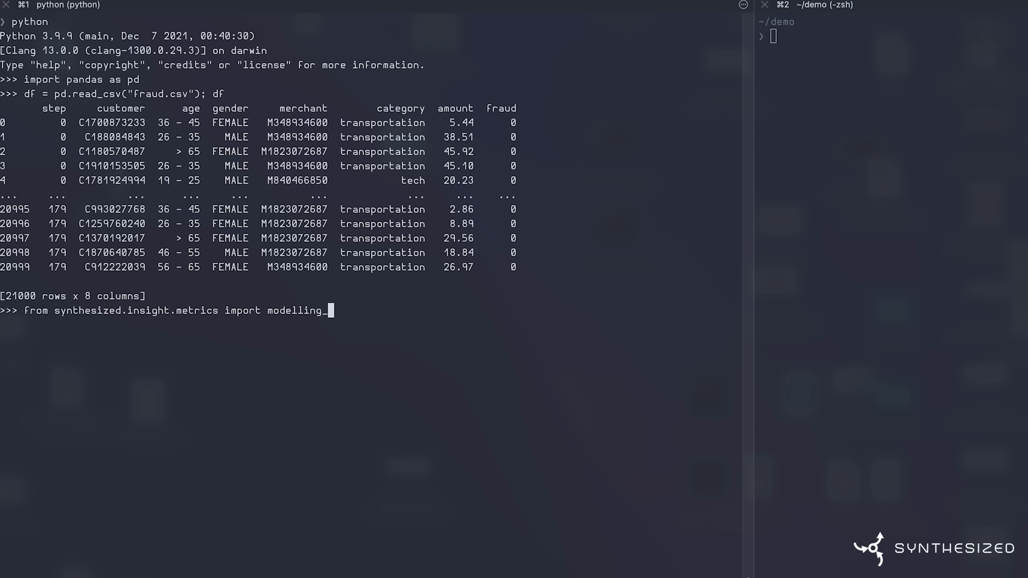
pyautogui.write('metrics as m')
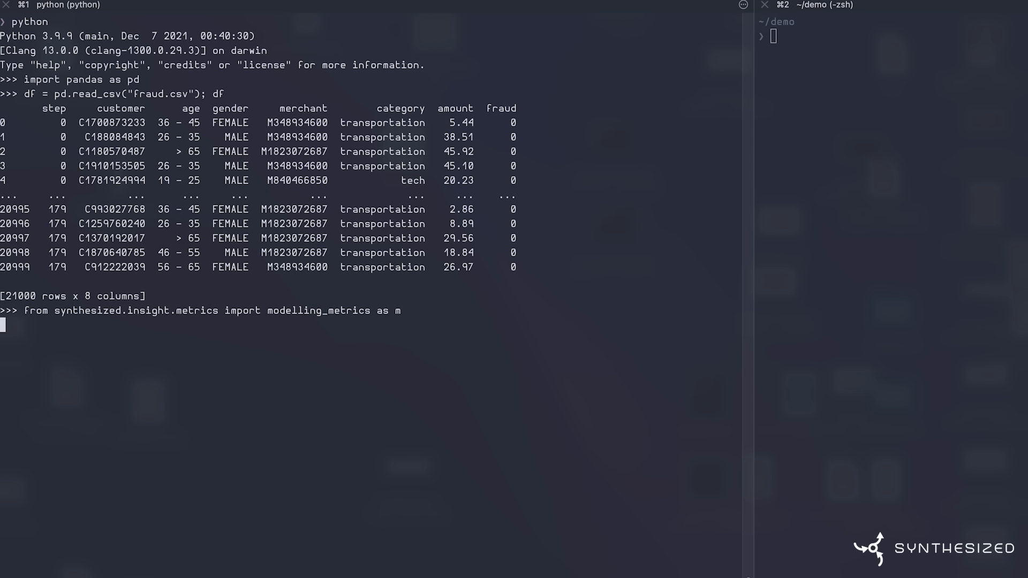
pyautogui.press('Return')
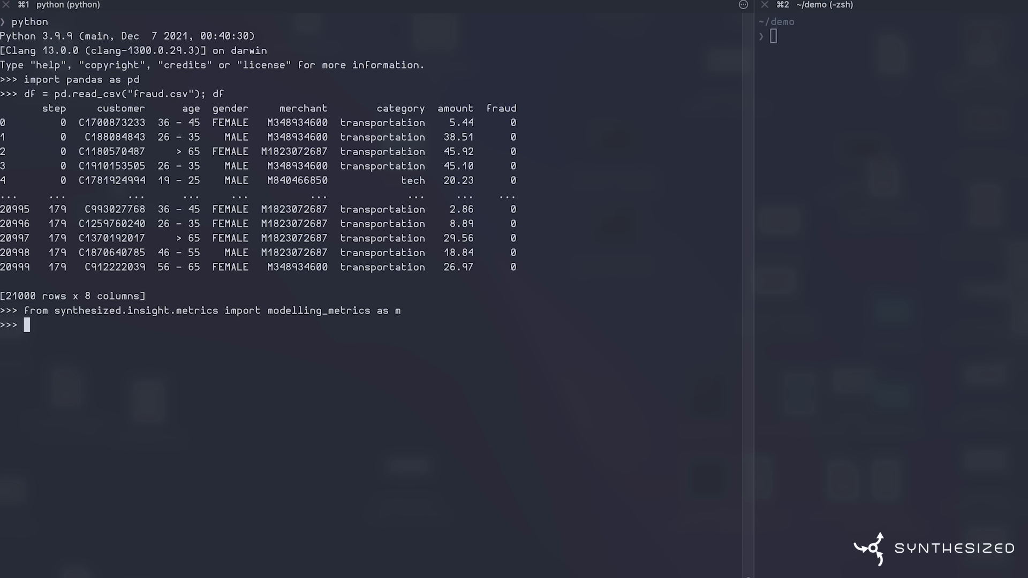
# - Define x_labels as age, gender, category and amount
pyautogui.write('x_labels =')
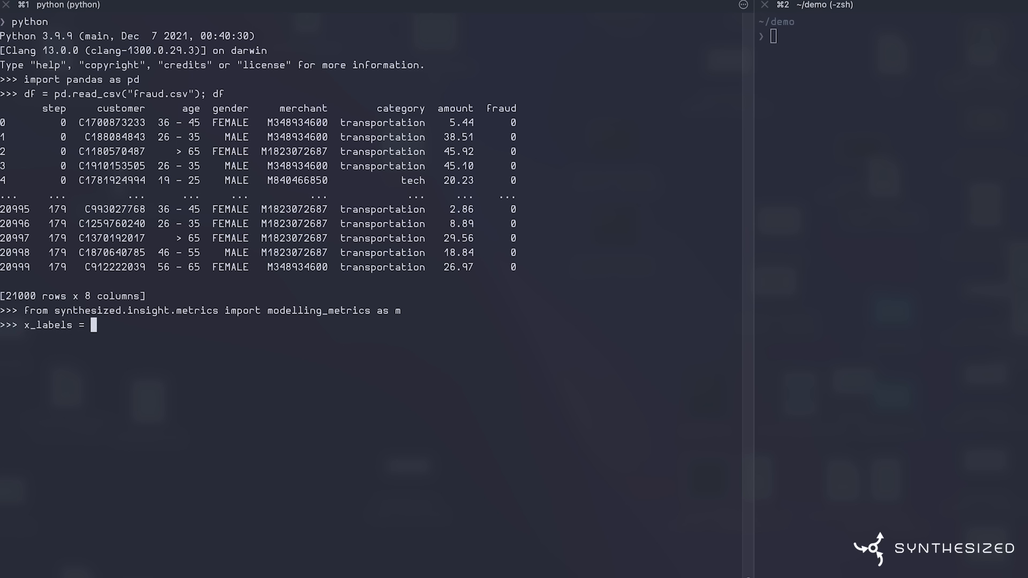
pyautogui.write('["')
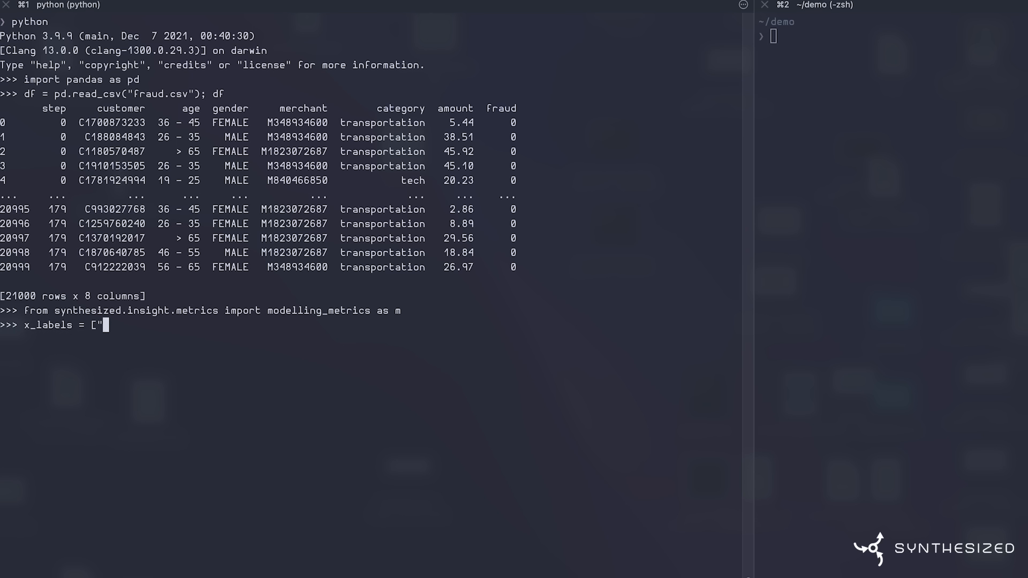
pyautogui.write('age", "')
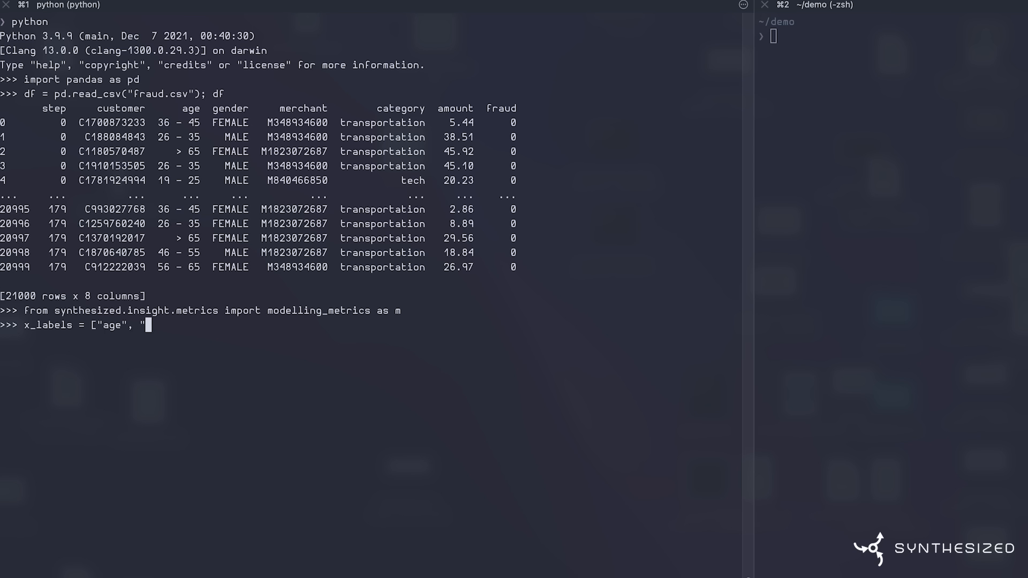
pyautogui.write('gender",')
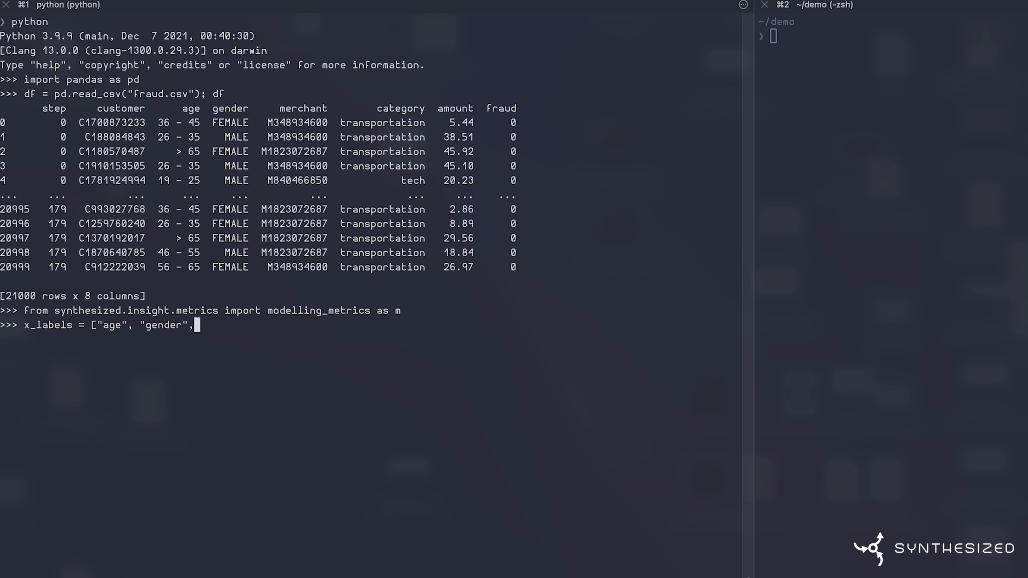
pyautogui.write('"category"')
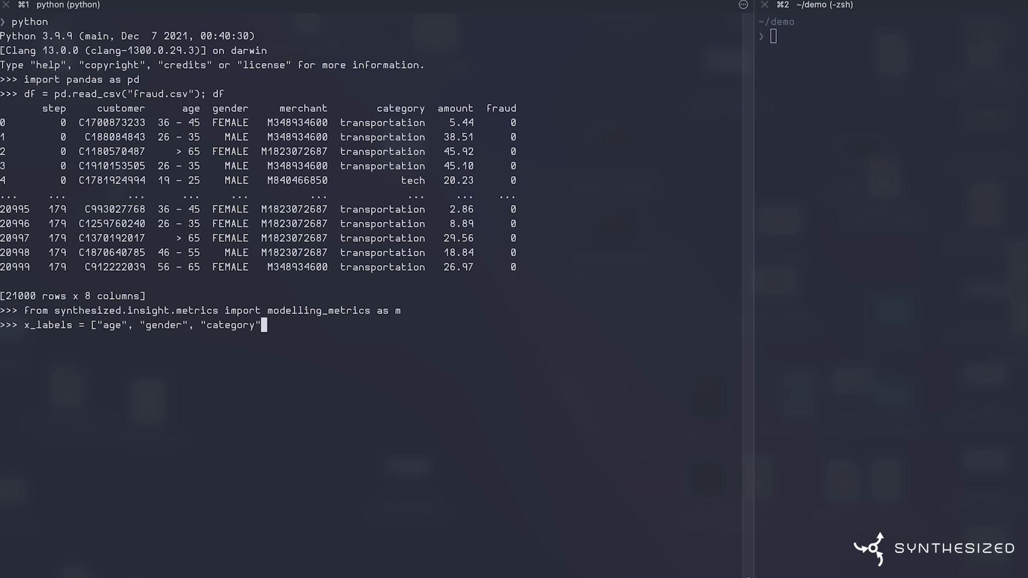
pyautogui.write(', "amount"')
pyautogui.write('m.predict')
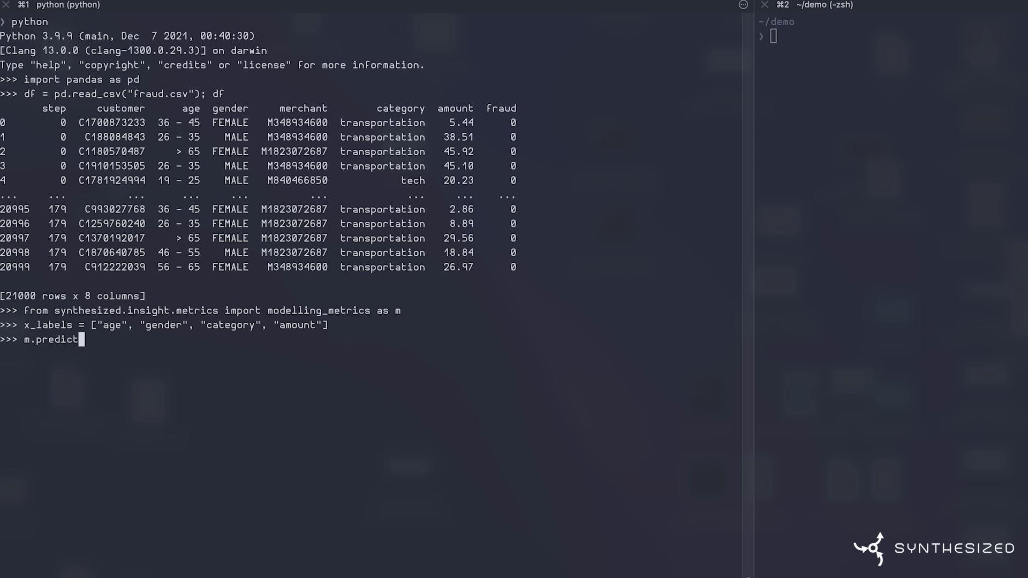
# - Score a Linear model predicting fraud from x_labels, giving ROC AUC about 0.877
pyautogui.write('ive_modelling_score(df,')
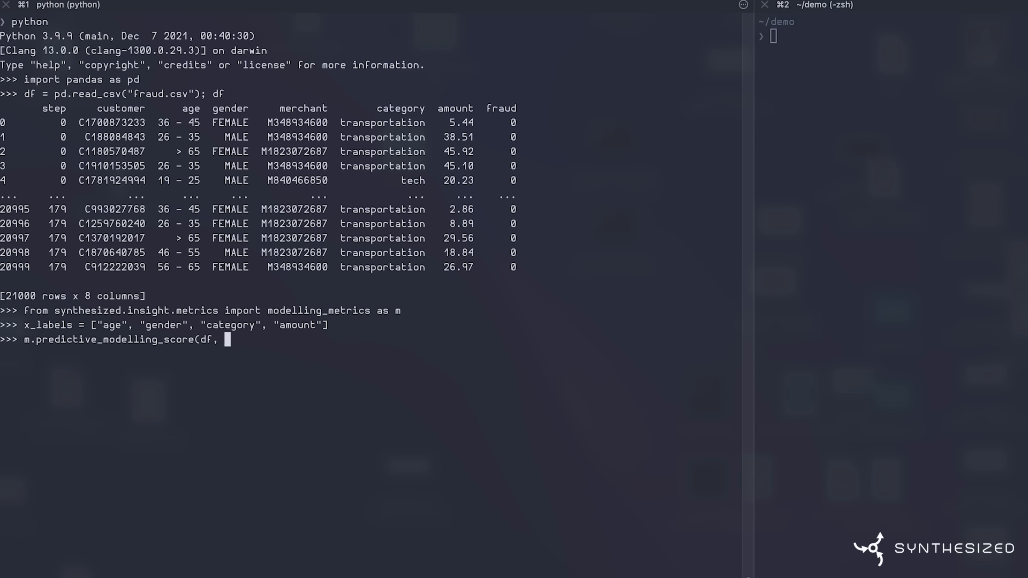
pyautogui.write('model="Linear",')
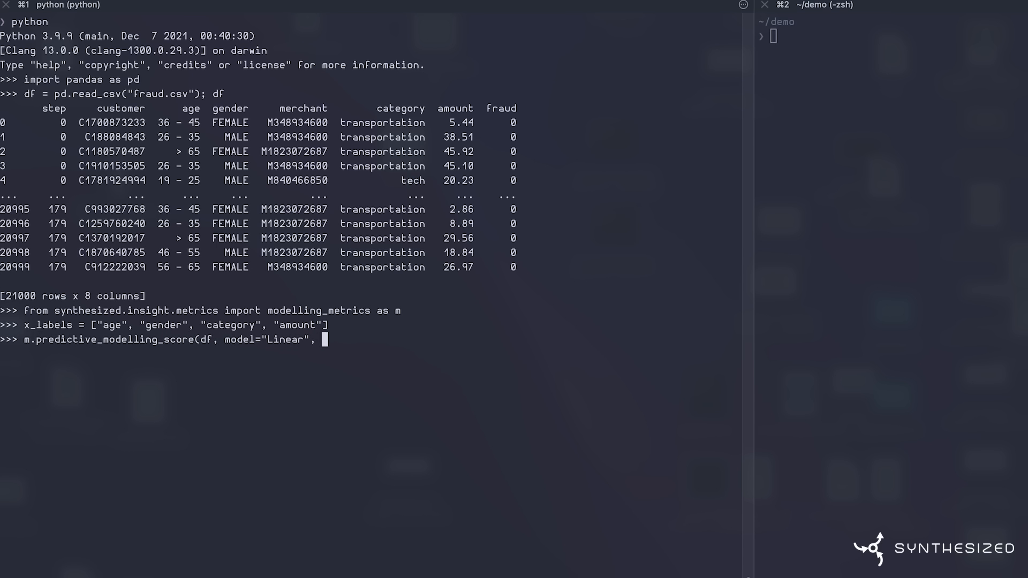
pyautogui.write('y_label="fraud", x_labels=x_labe')
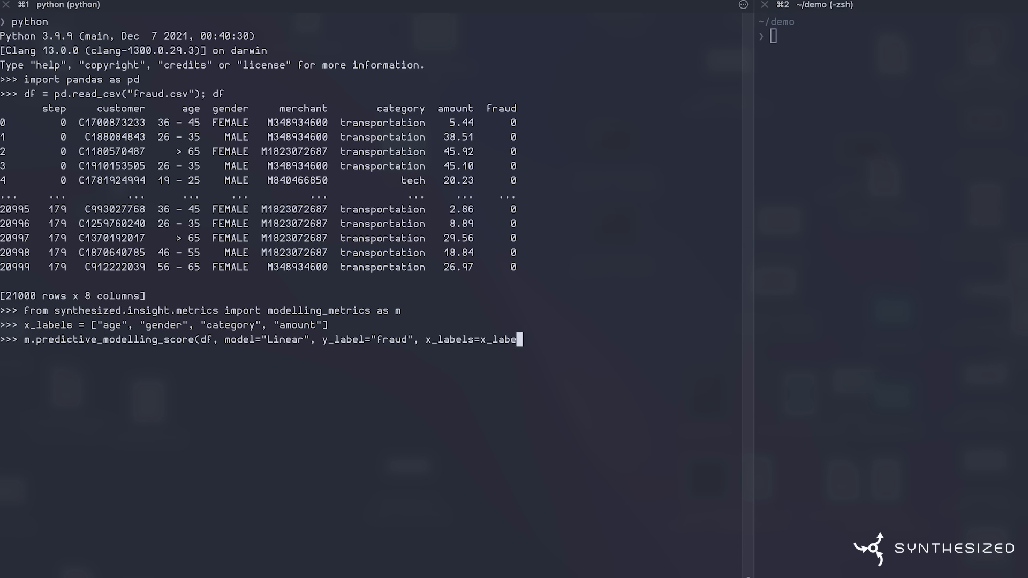
pyautogui.press('Return')
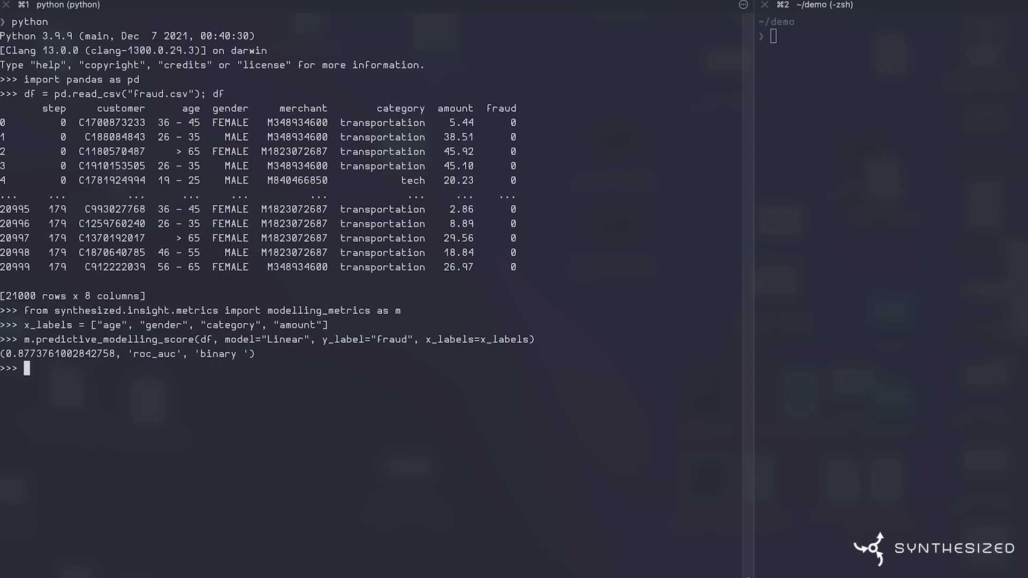
# - Import MetaExtractor and HighDimSynthesizer from synthesized
pyautogui.write('from synthes')
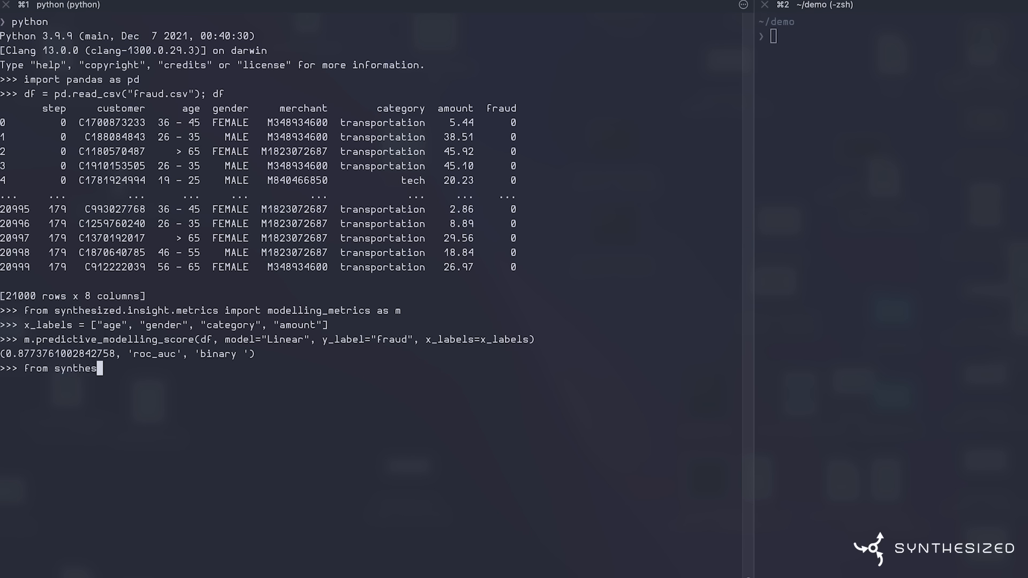
pyautogui.write('ized import Met')
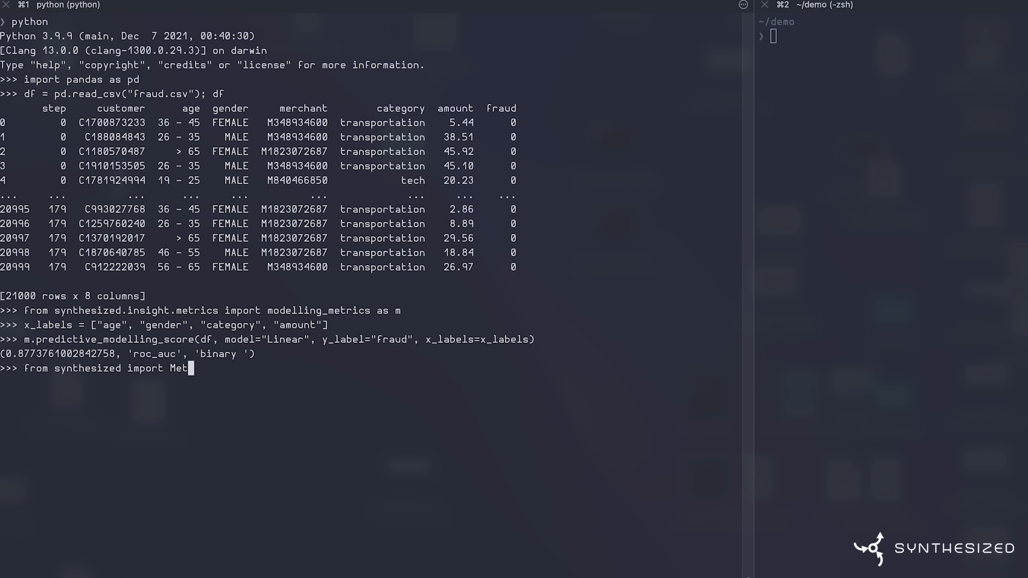
pyautogui.write('aExtractor, H')
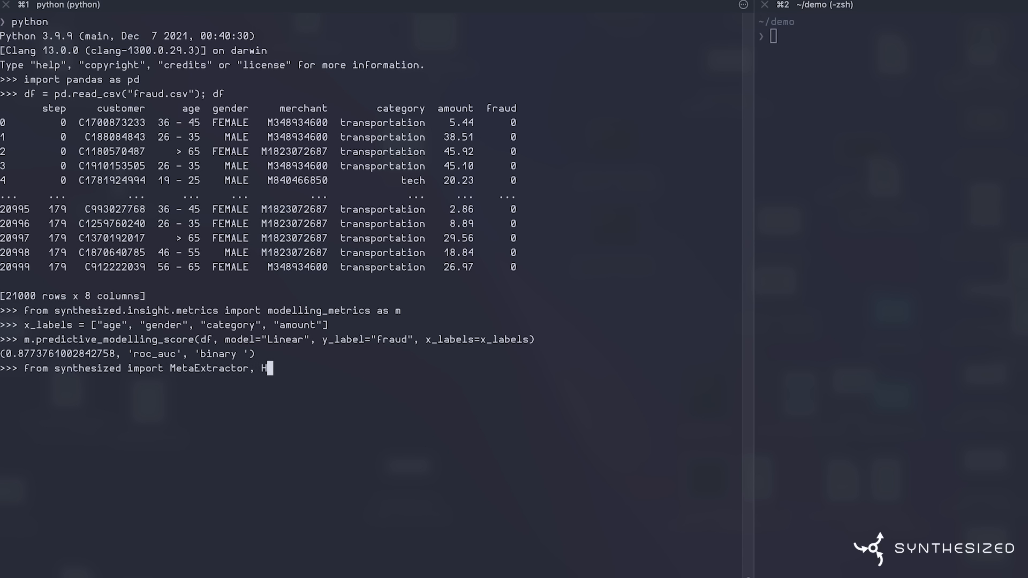
pyautogui.write('ighDimSynthesizer')
pyautogui.write('df')
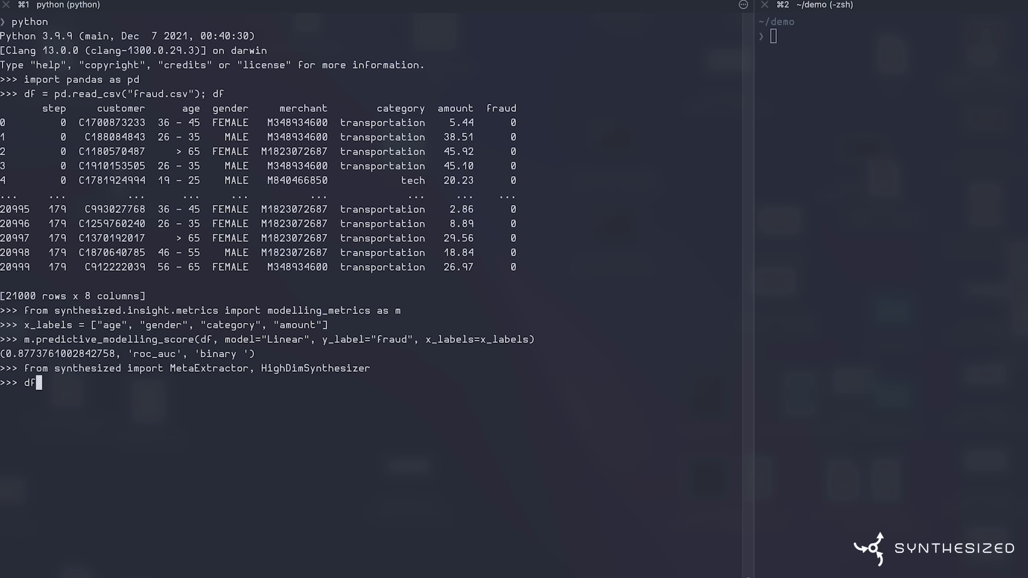
# - Extract df_meta from df, create a HighDimSynthesizer from it, and start typing synth.fit(df)
pyautogui.write('_meta = M')
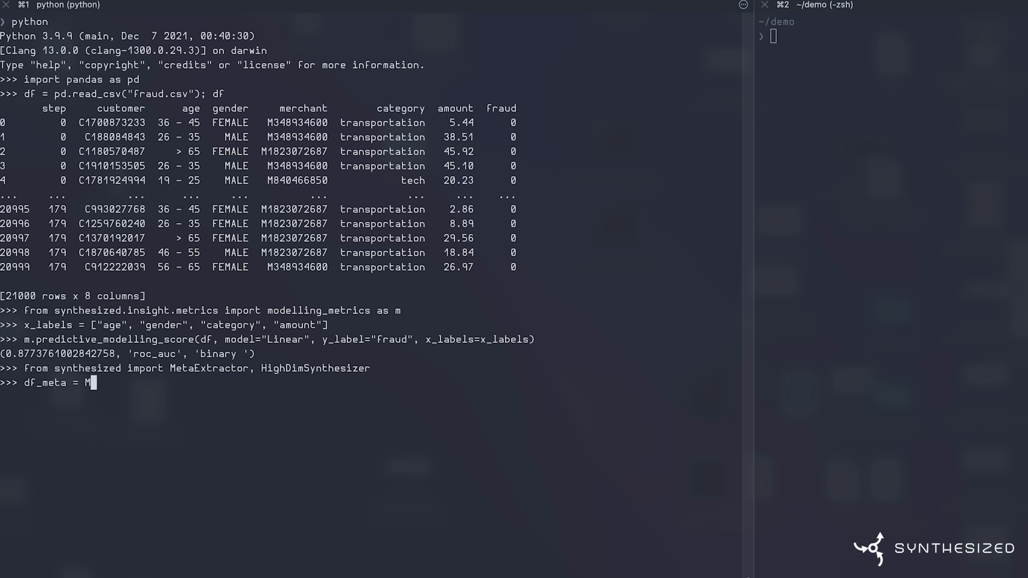
pyautogui.write('etaExtractor.e')
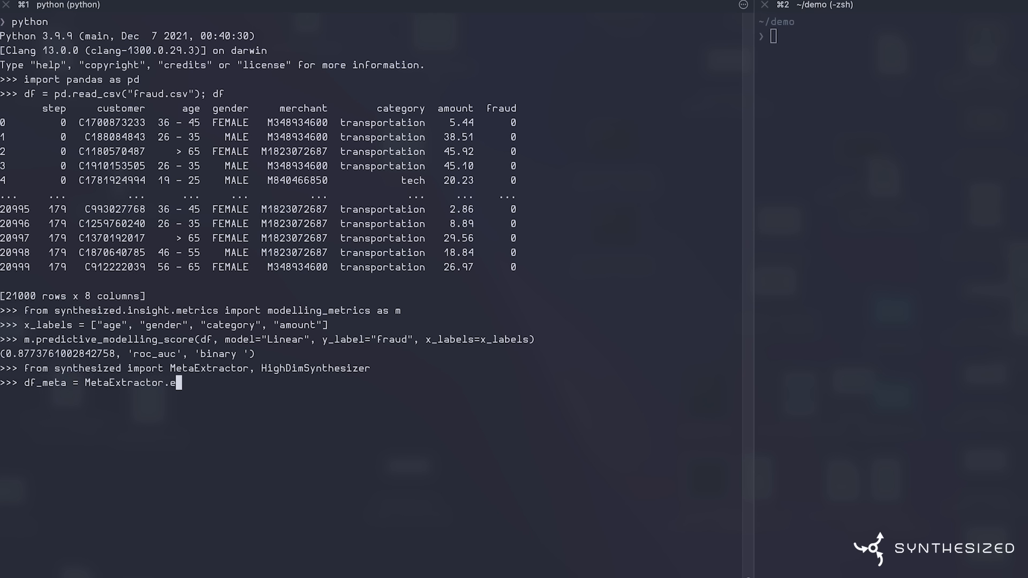
pyautogui.write('xtract(df)')
pyautogui.write('synth =')
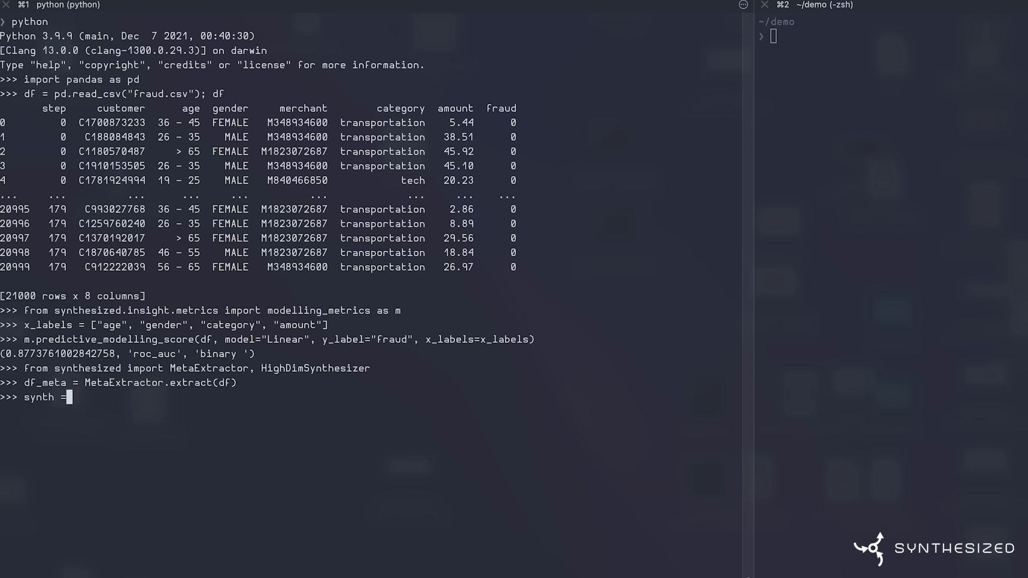
pyautogui.write('HighDimSynthesizer(df_meta')
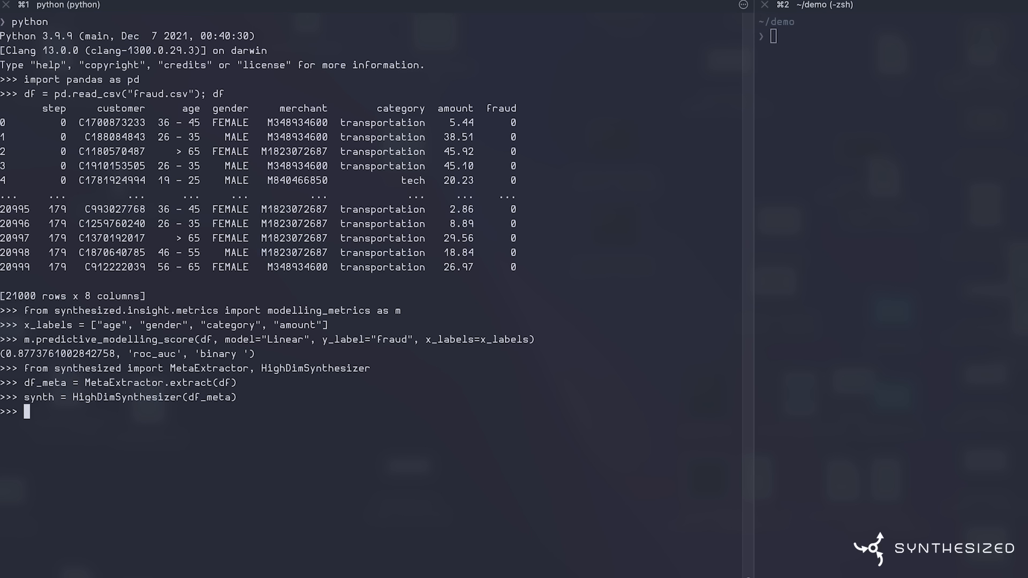
pyautogui.write('synth.fit(df')
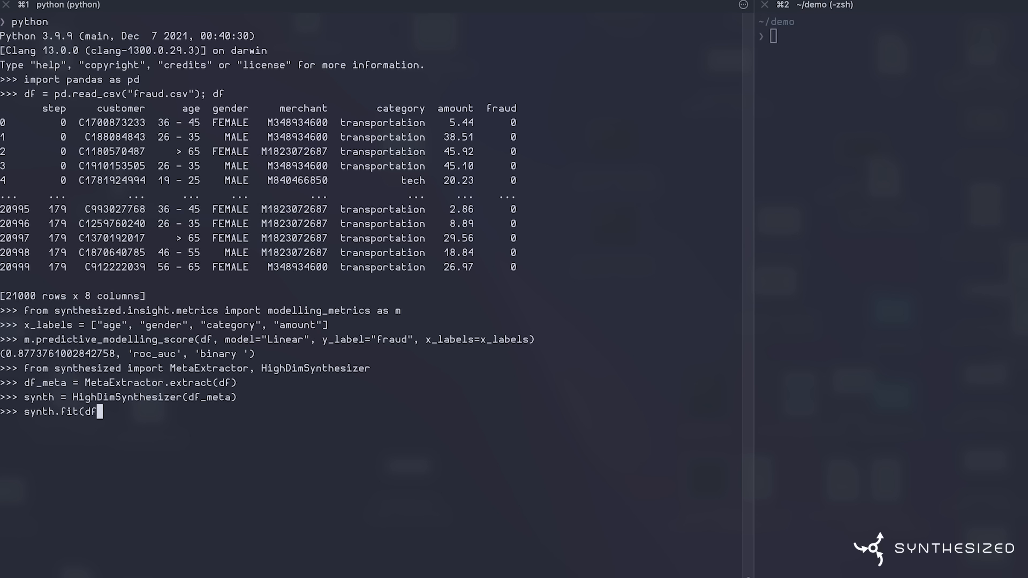
# - Run synth.fit(df) to train the synthesizer through all five training stages
pyautogui.press('Return')
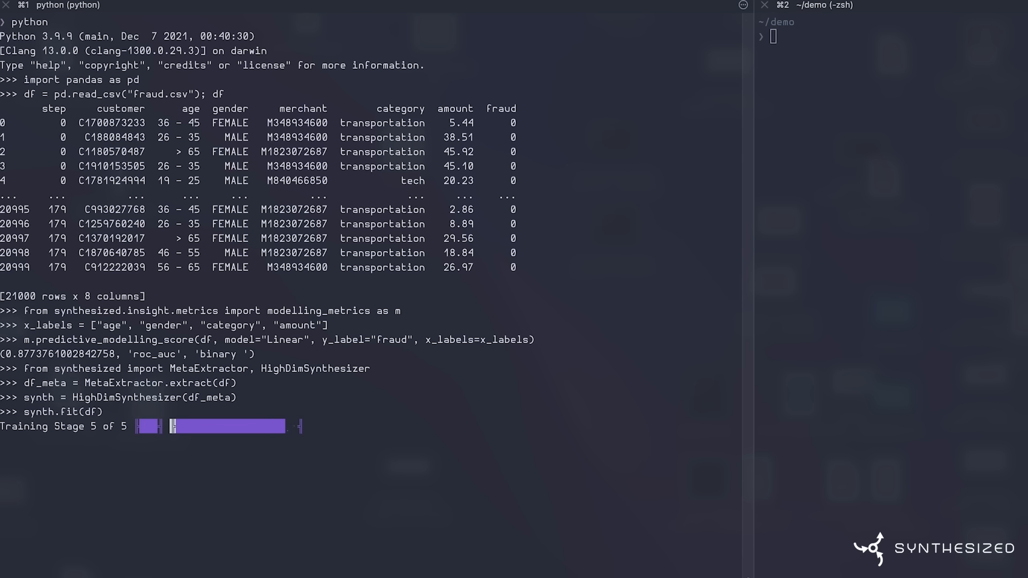
# - Import ConditionalSampler and build cs from the trained synthesizer
pyautogui.write('from synthesized')
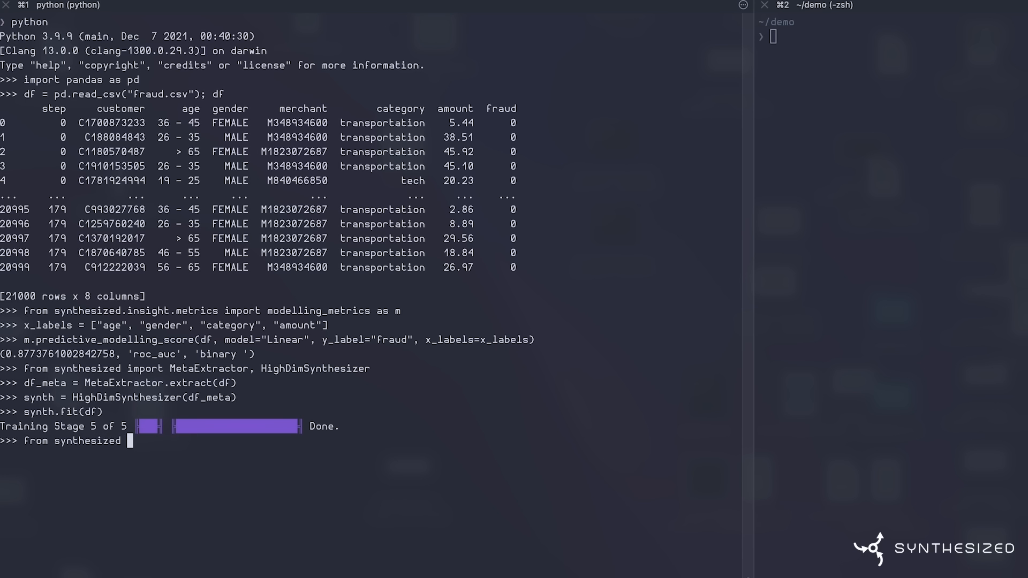
pyautogui.write('import Conditional')
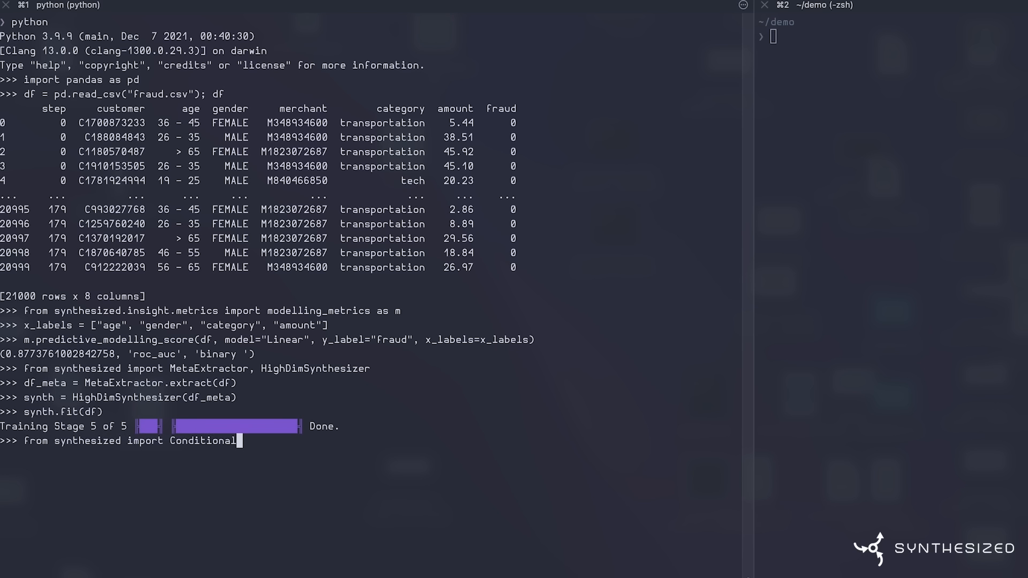
pyautogui.press('Return')
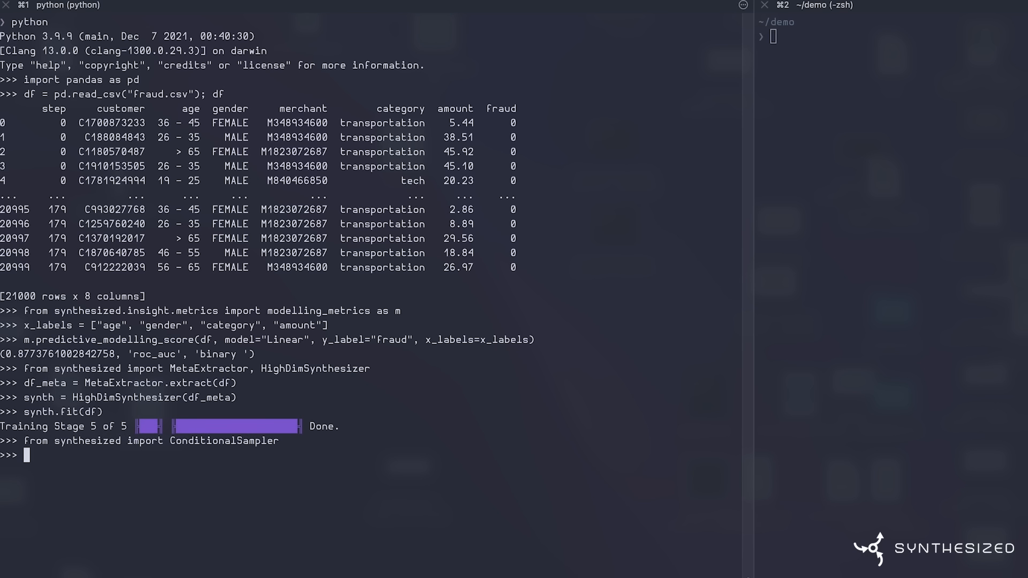
pyautogui.write('cs = ConditionalSampler(')
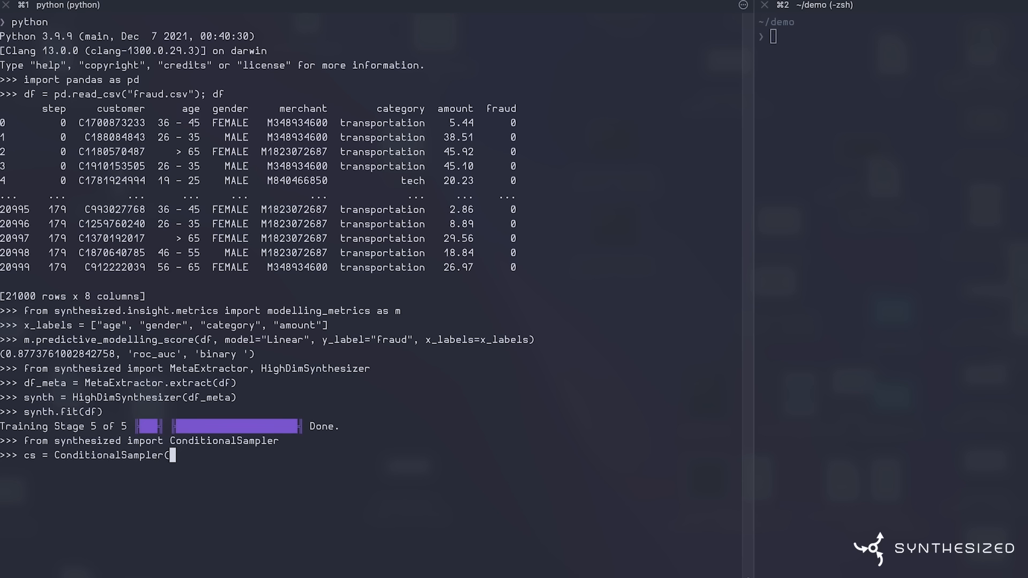
pyautogui.write('synth)')
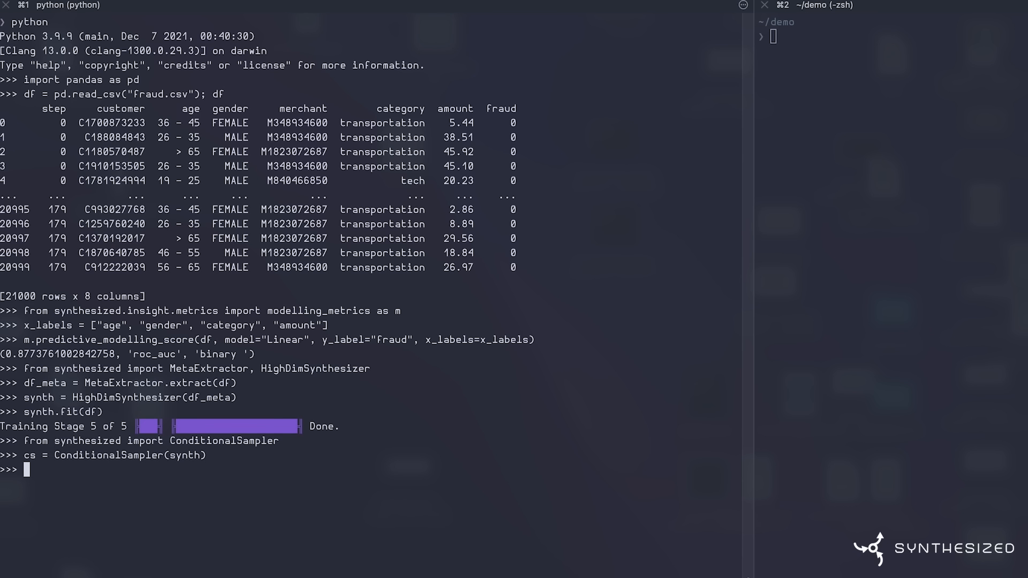
# - Define fraud marginals (0,0.5),(1,0.5) and sample df_rebalanced at len(df)
pyautogui.write("marginals = {'")
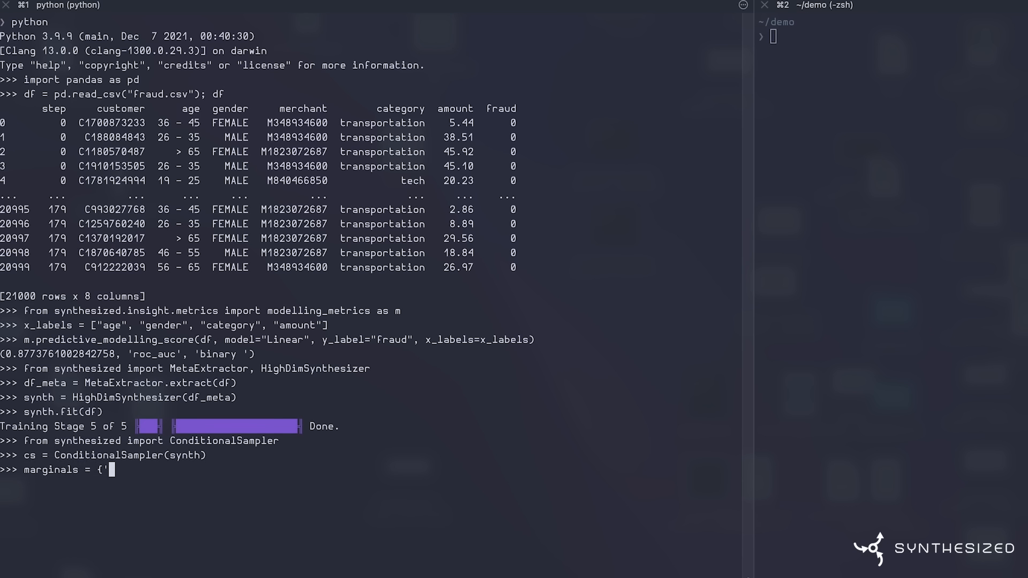
pyautogui.write("fraud': [(0, 0.5")
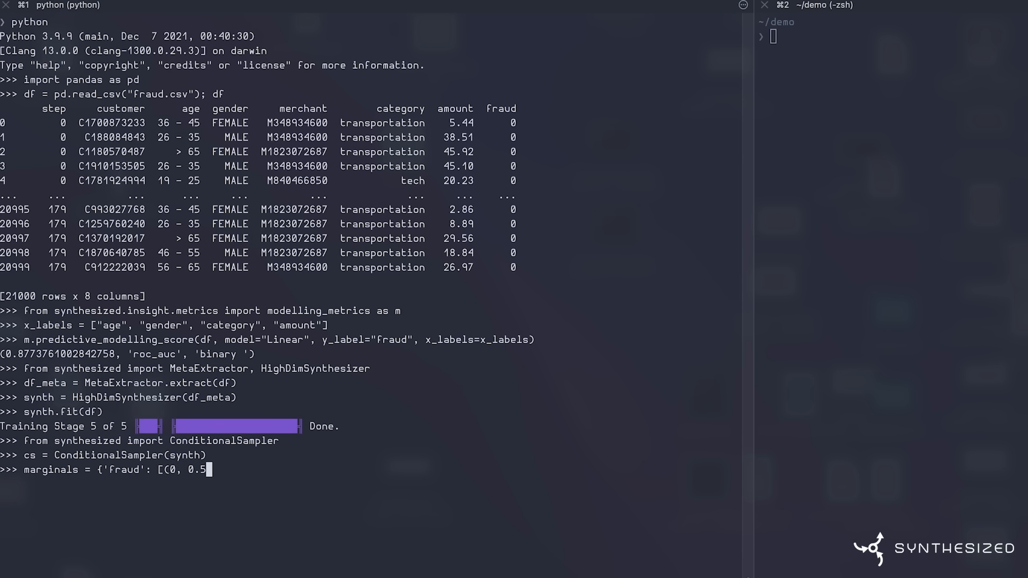
pyautogui.write('), (1, 0.5')
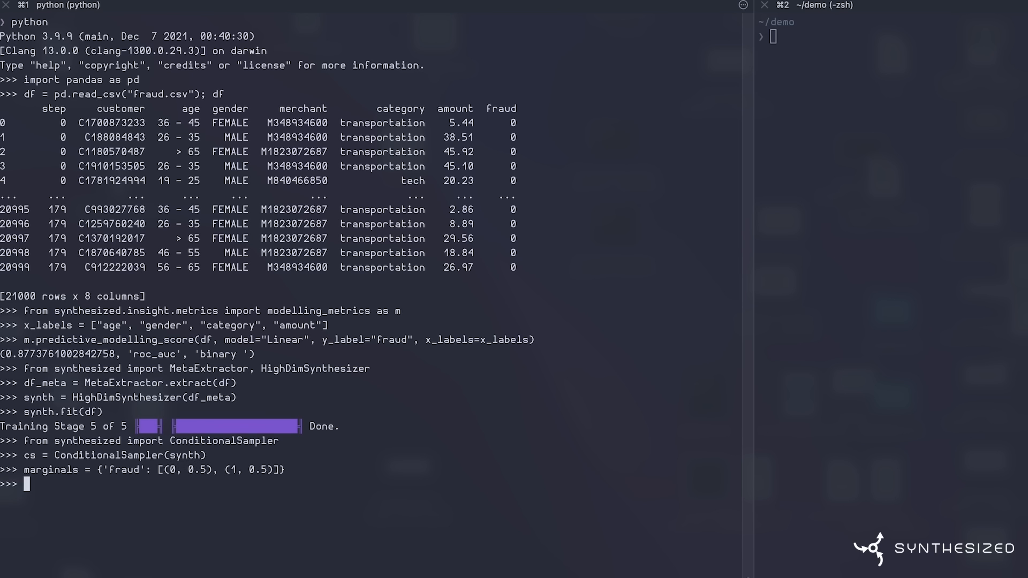
pyautogui.write('cs.sample')
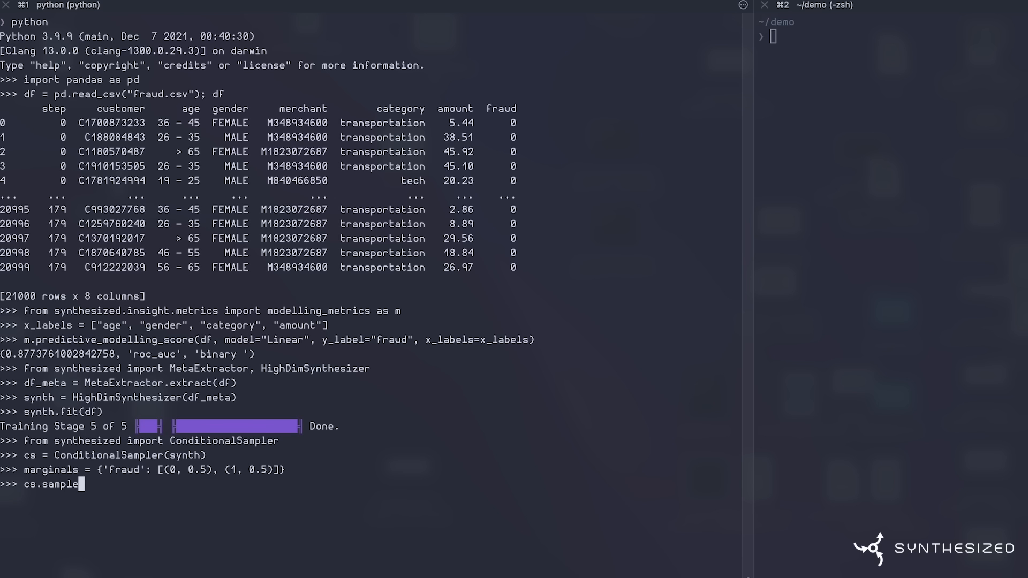
pyautogui.write('df_re')
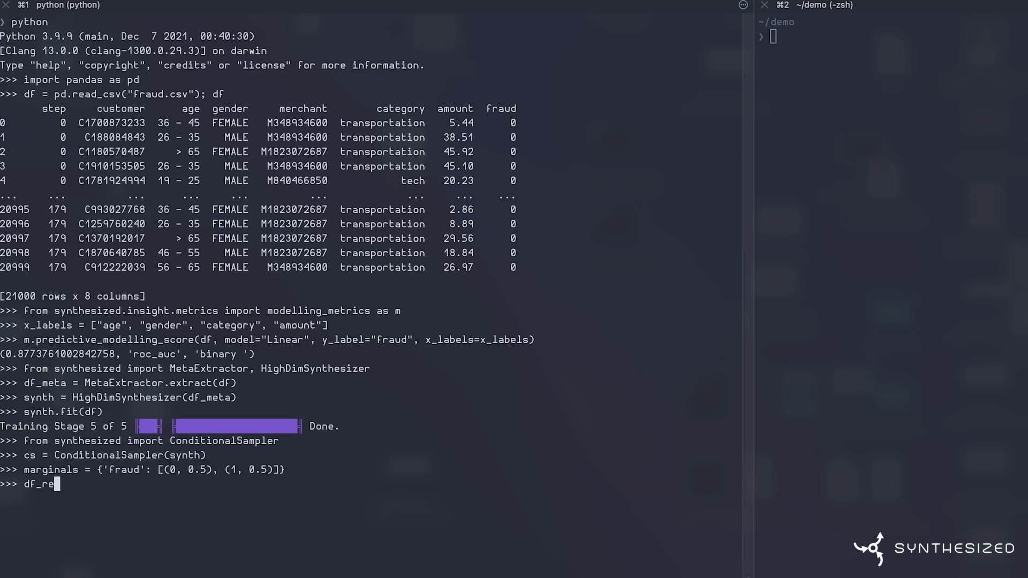
pyautogui.write('balanced = cs')
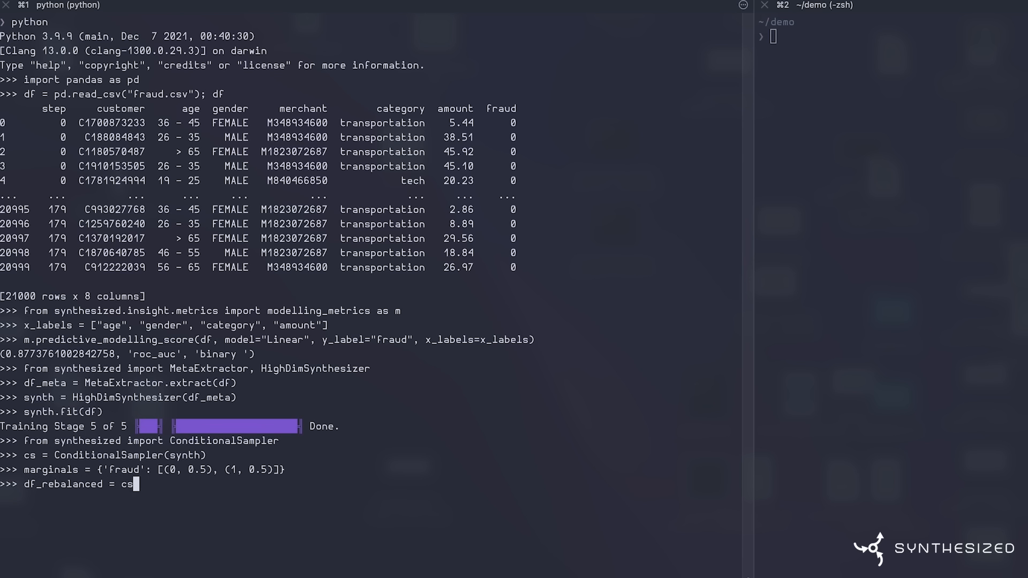
pyautogui.write('.sample(len(df), explicit_marginals=marginal')
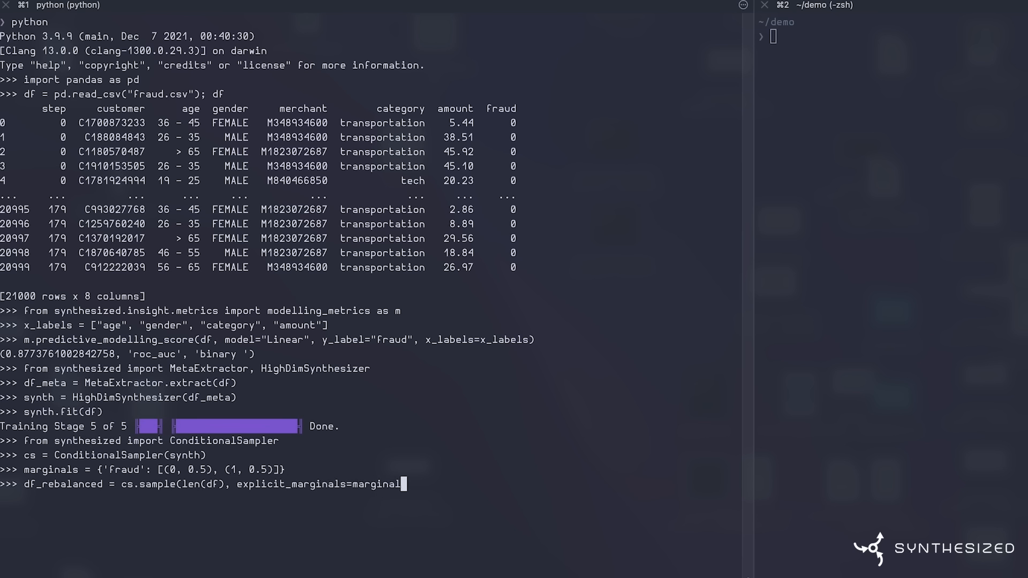
pyautogui.press('Return')
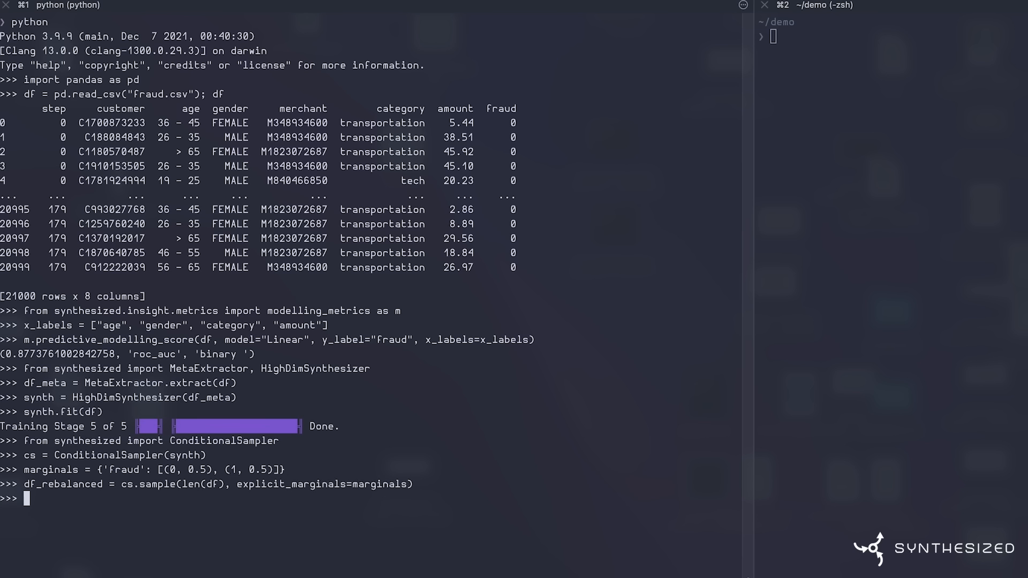
# - Import Assessor and show distributions of df versus df_rebalanced from df_meta
pyautogui.write('from synthesized.t')
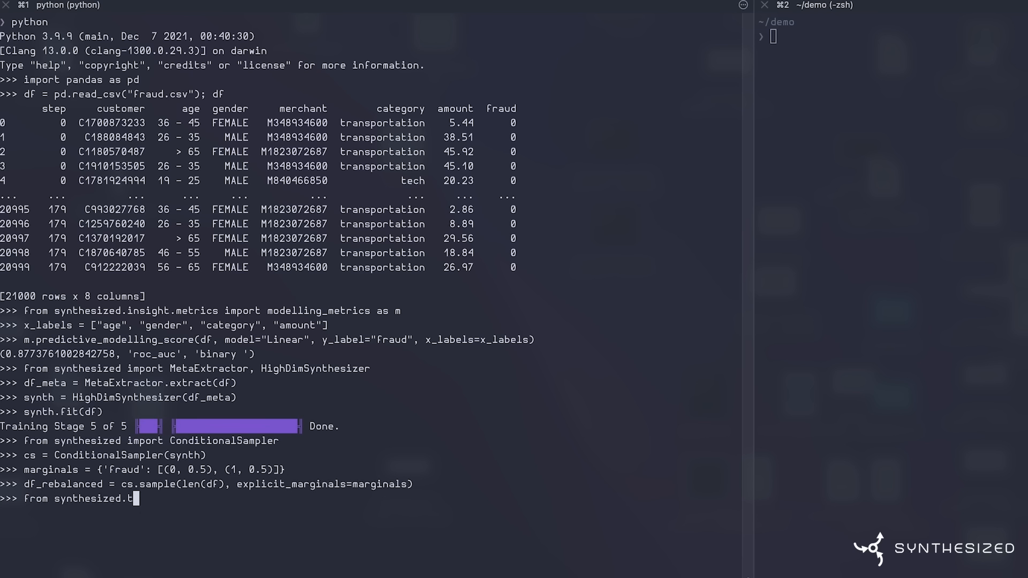
pyautogui.write('esting import Assessor')
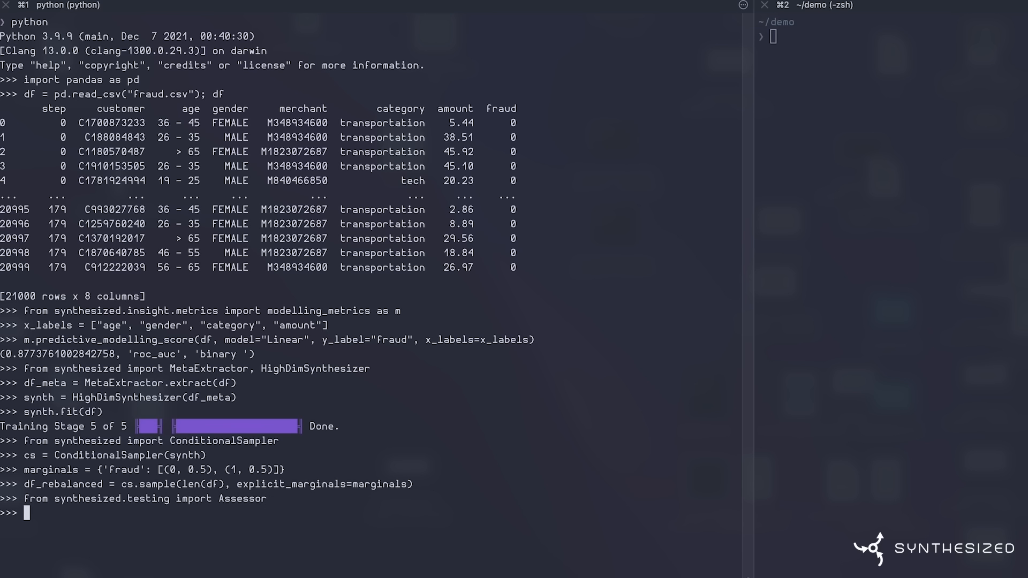
pyautogui.write('Assessor')
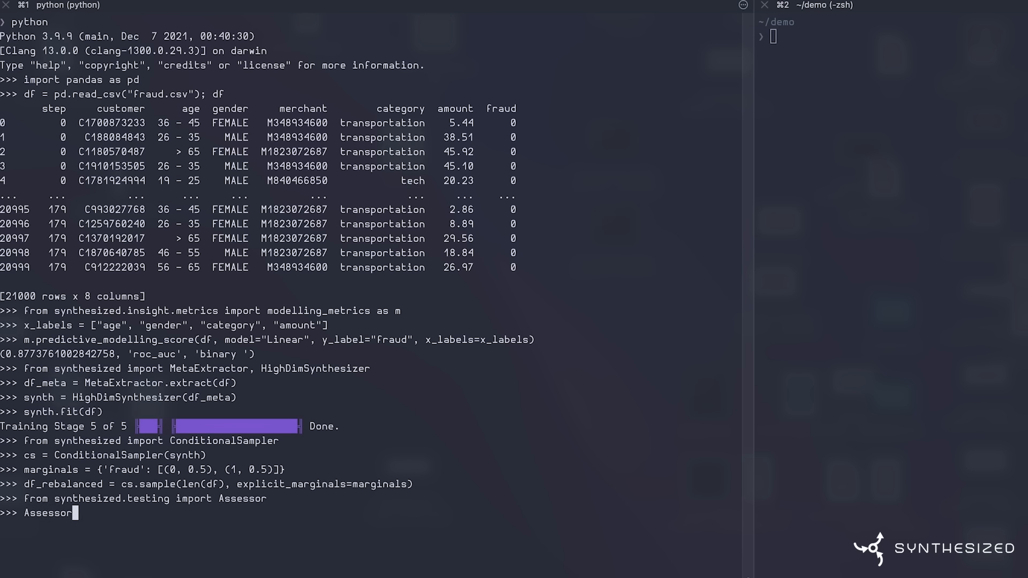
pyautogui.write('(df_meta).show_distributions(df,')
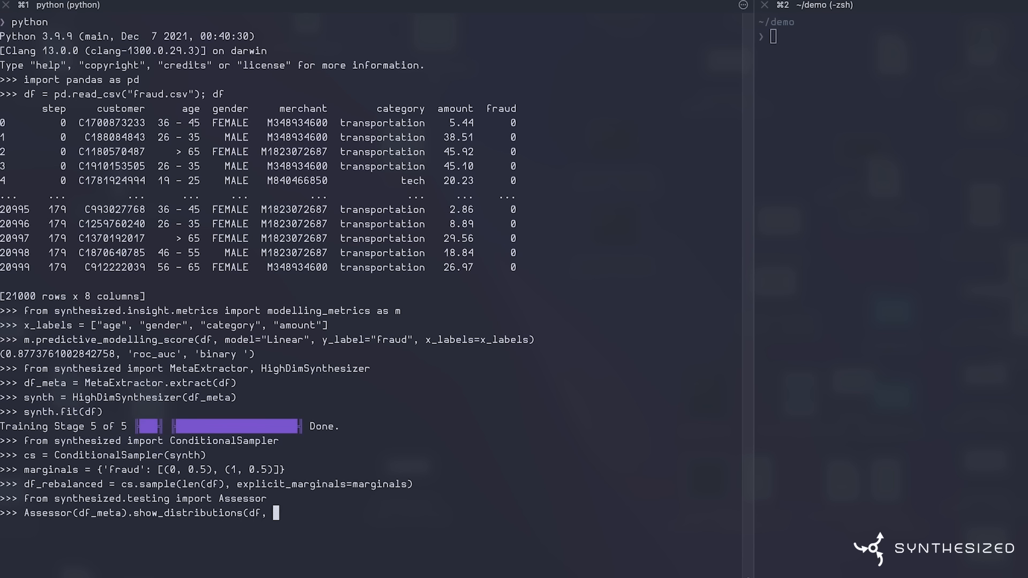
pyautogui.write('df_rebalanced)')
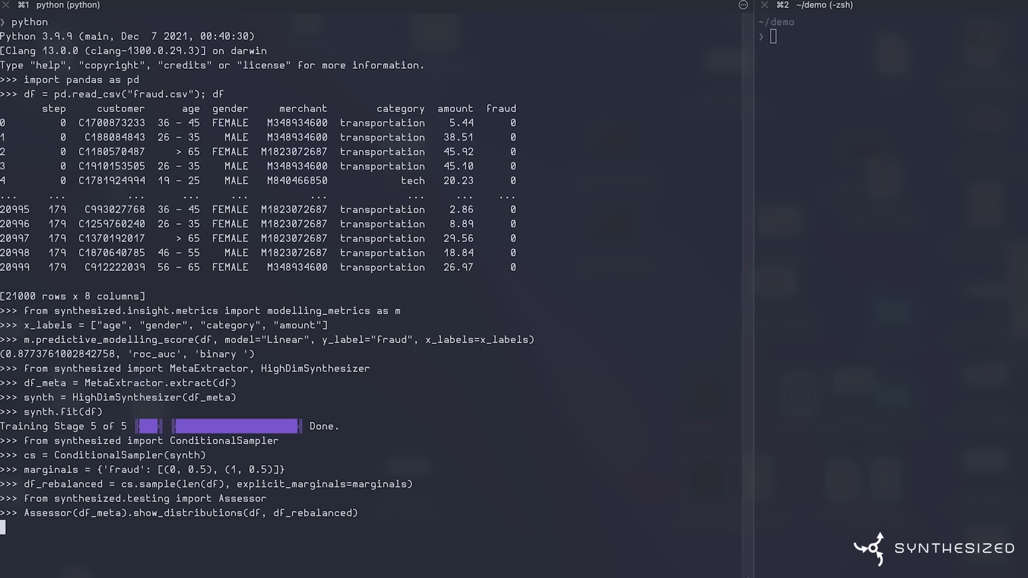
# - Import matplotlib.pyplot and save the distribution figure as rebalanced.png
pyautogui.write('import')
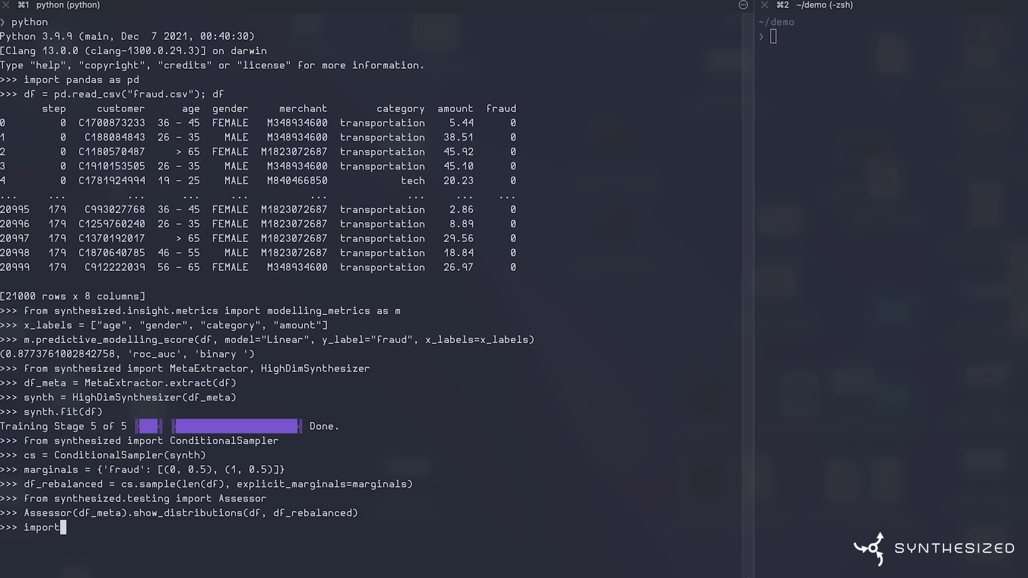
pyautogui.write('matplotlib.pyplot as plt')
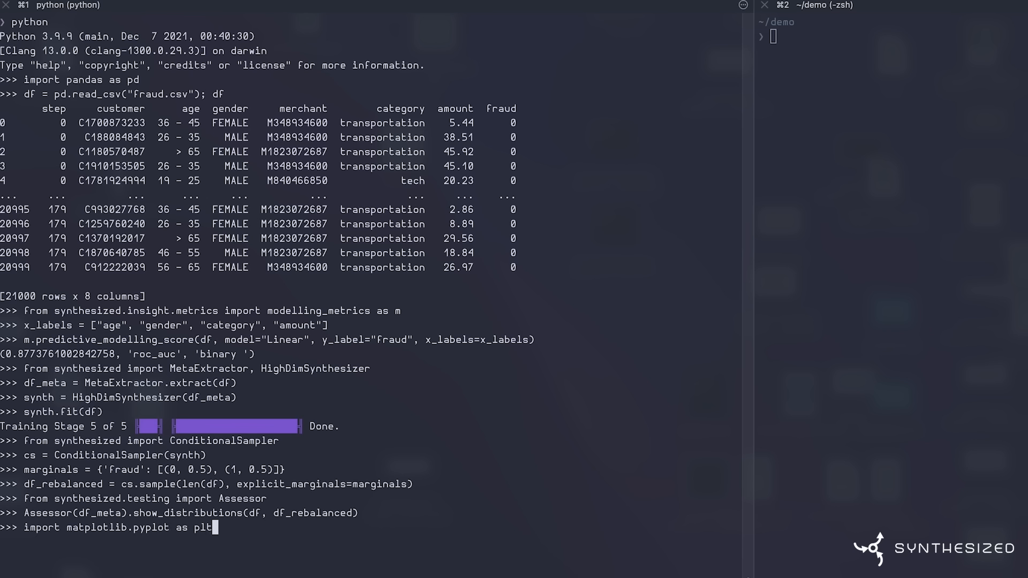
pyautogui.write('plt.savefig("r')
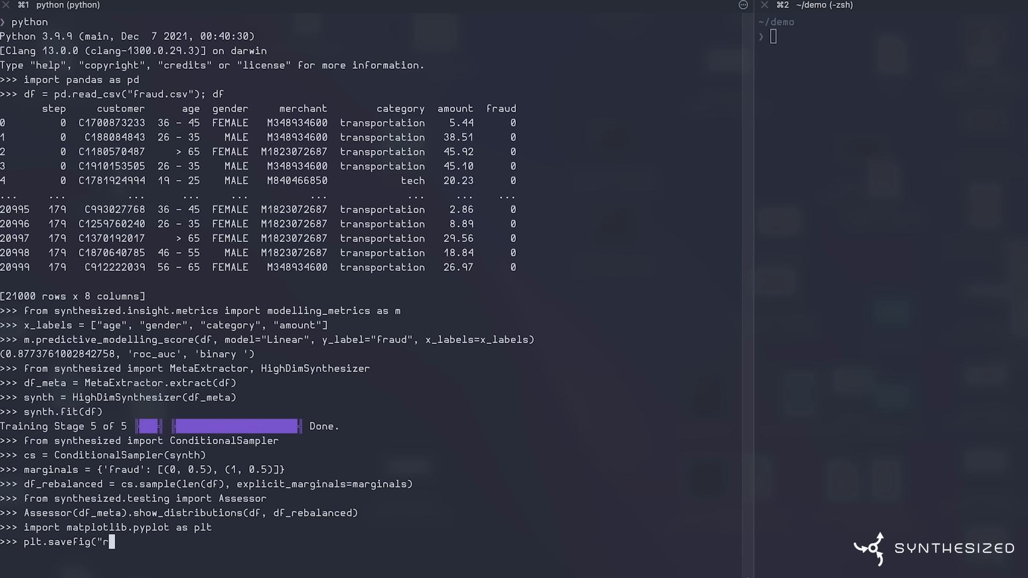
pyautogui.write('ebalanced.png")')
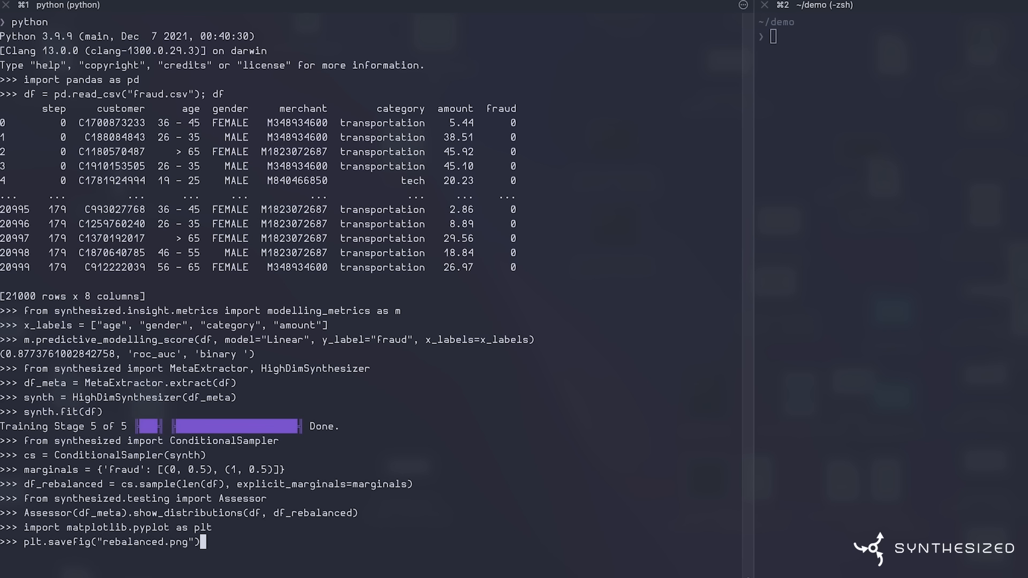
pyautogui.press('Return')
pyautogui.write('imgcat rebalanced.png')
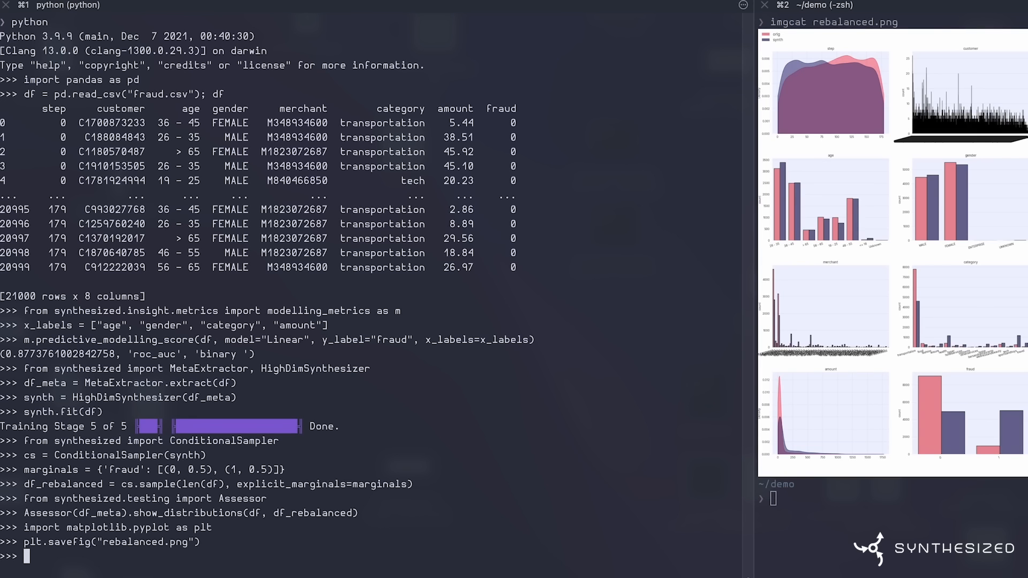
# - Run predictive_modelling_comparison of df versus df_rebalanced with Linear model on fraud, ROC AUC 0.877 versus 0.948
pyautogui.write('m')
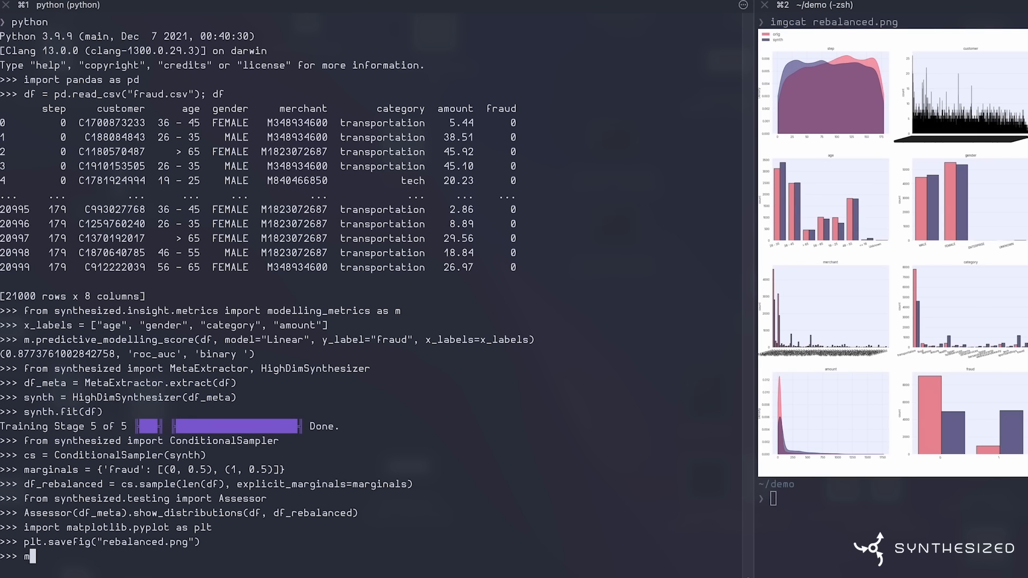
pyautogui.write('.predictive_modelling_com')
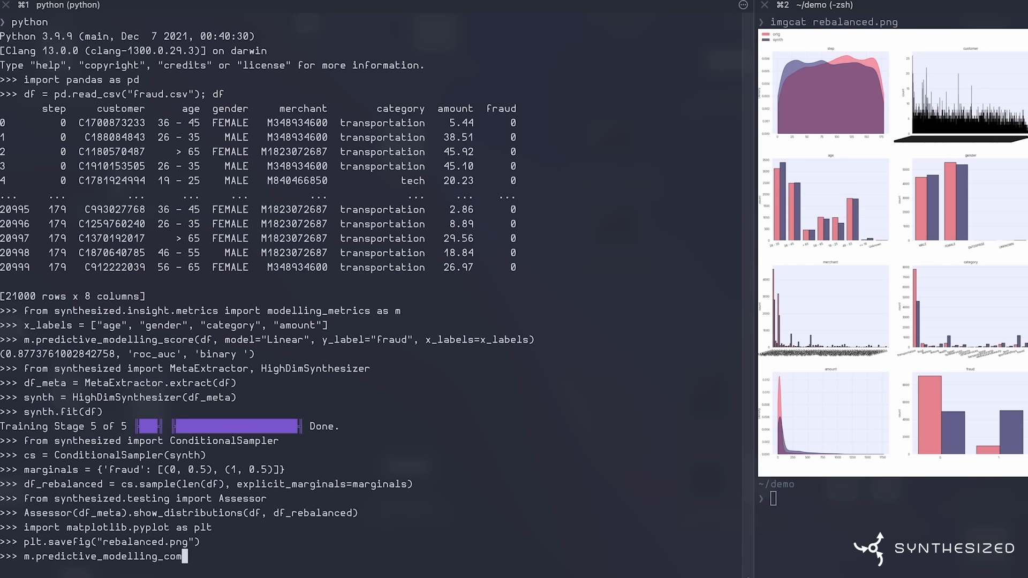
pyautogui.write('parison(df, df_rebalanced, model')
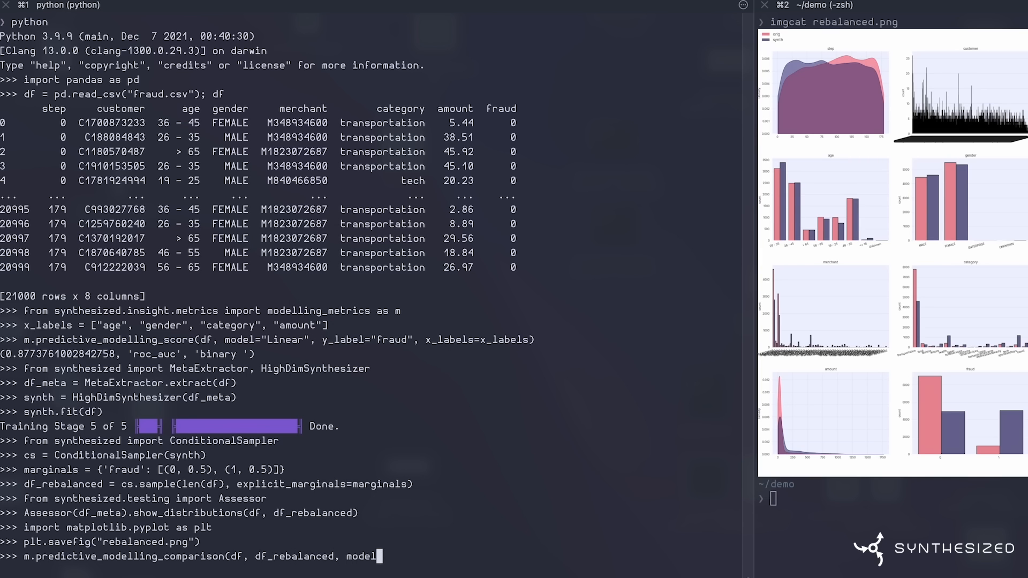
pyautogui.write('="Linear"')
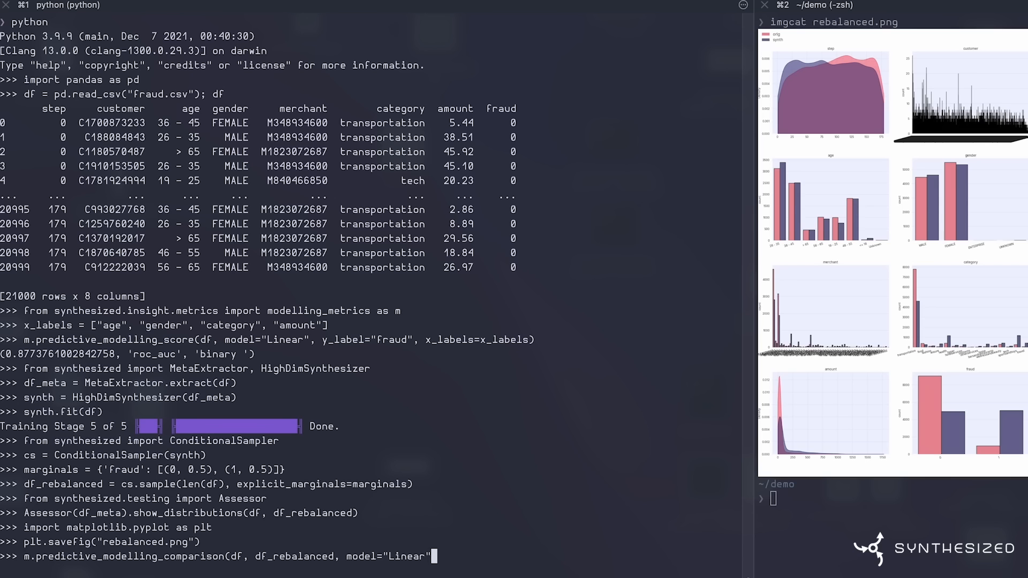
pyautogui.write(', y_label="')
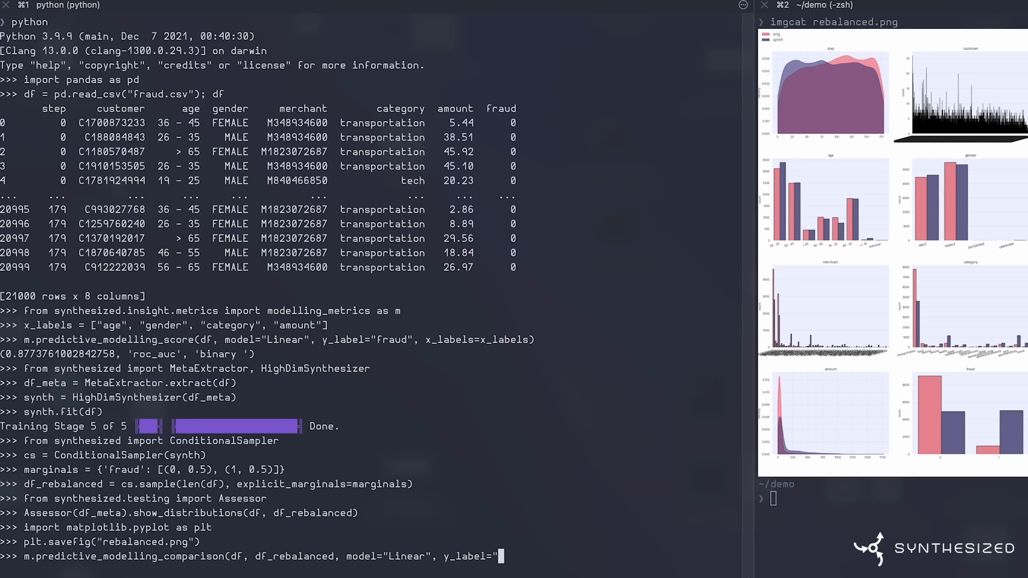
pyautogui.write('fraud",')
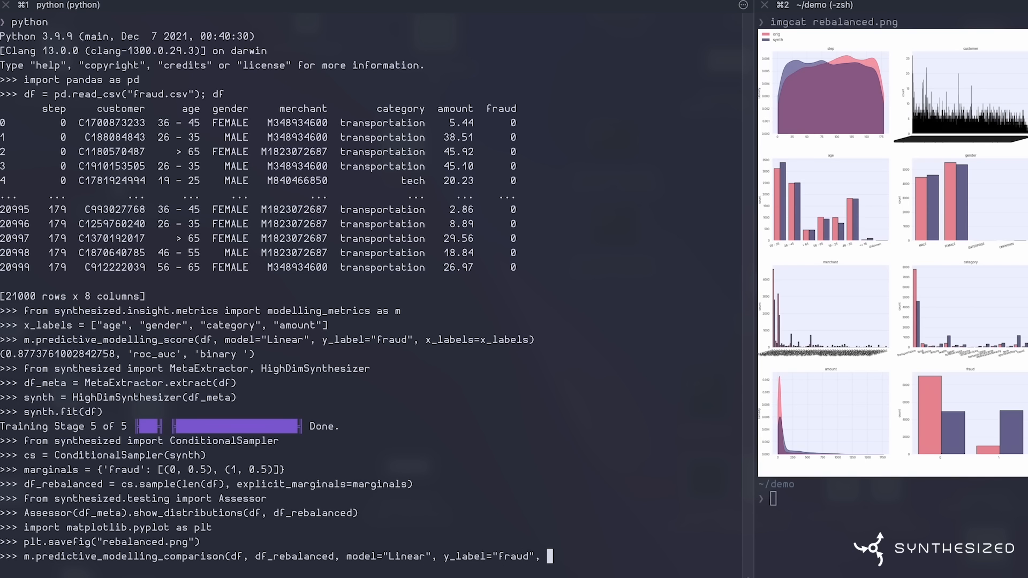
pyautogui.write('x_label')
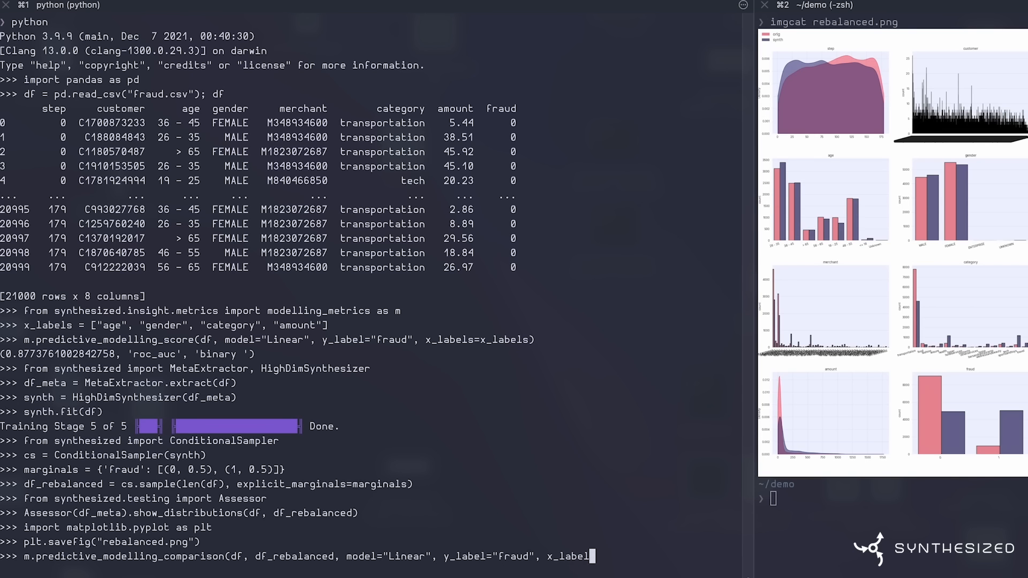
pyautogui.write('=x_labels)')
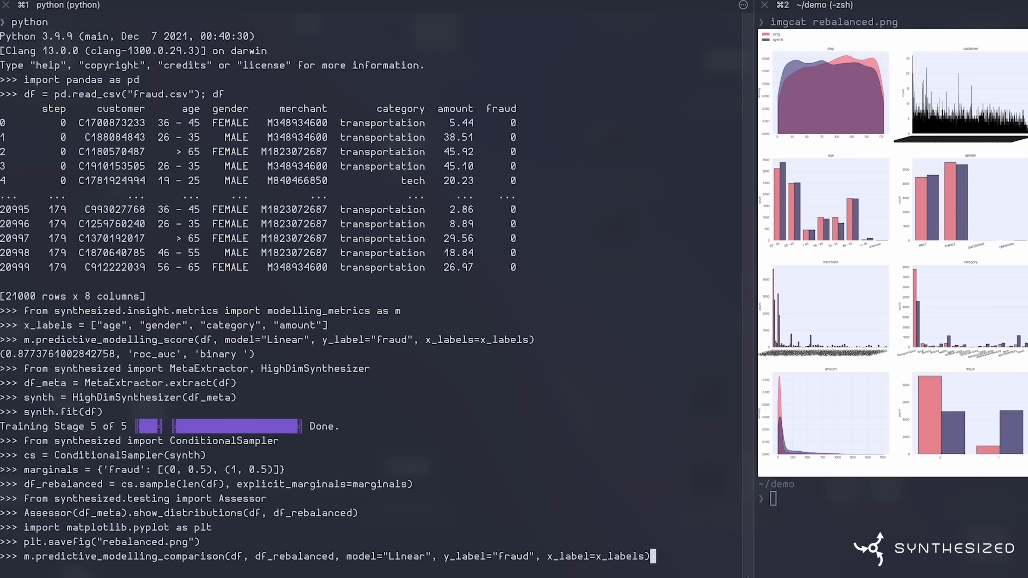
pyautogui.press('Return')
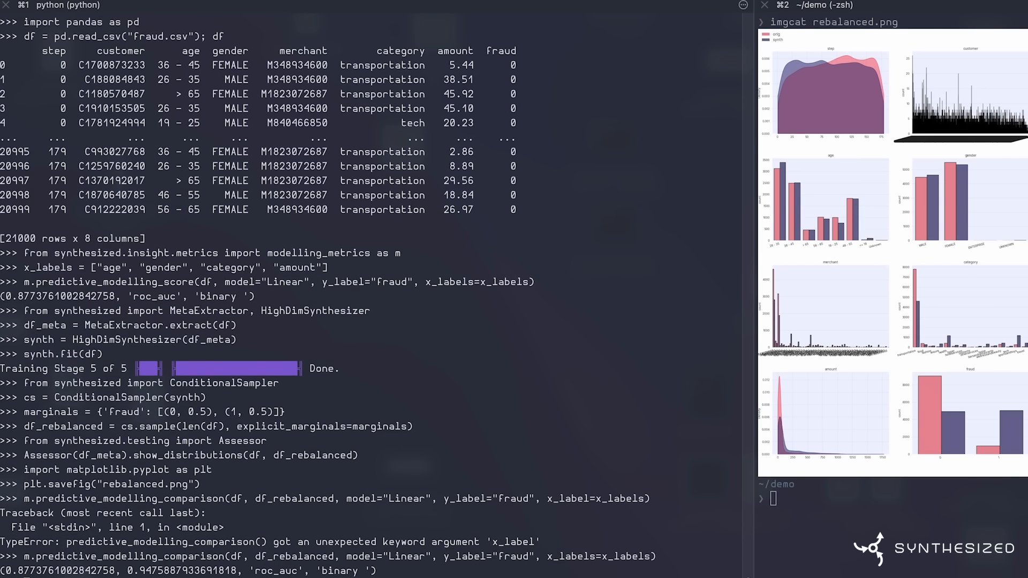